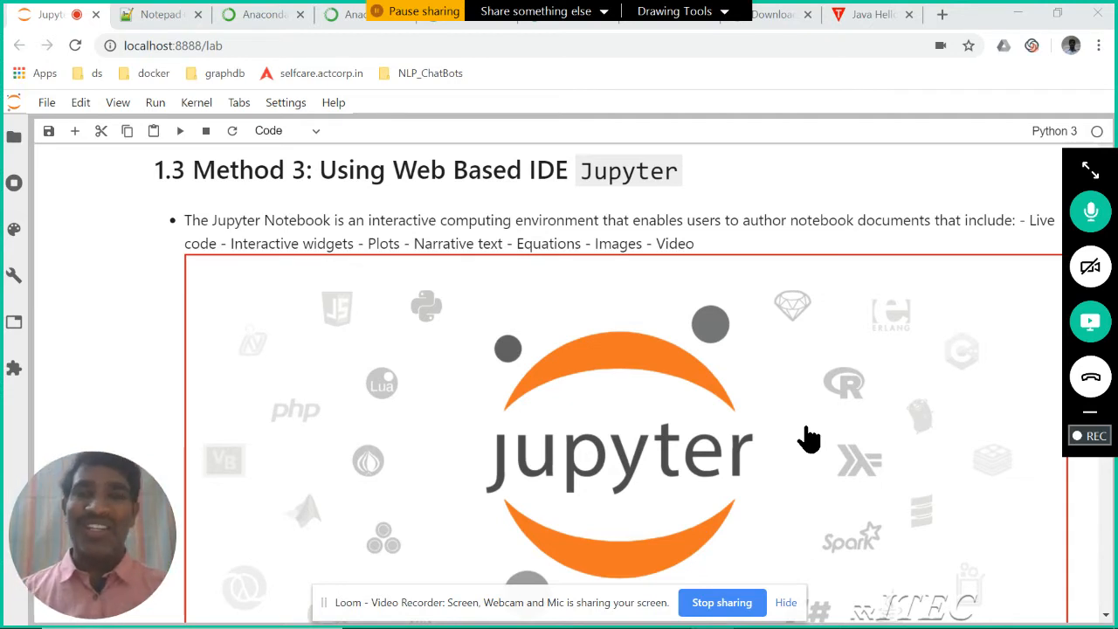
pyautogui.moveTo(568, 270)
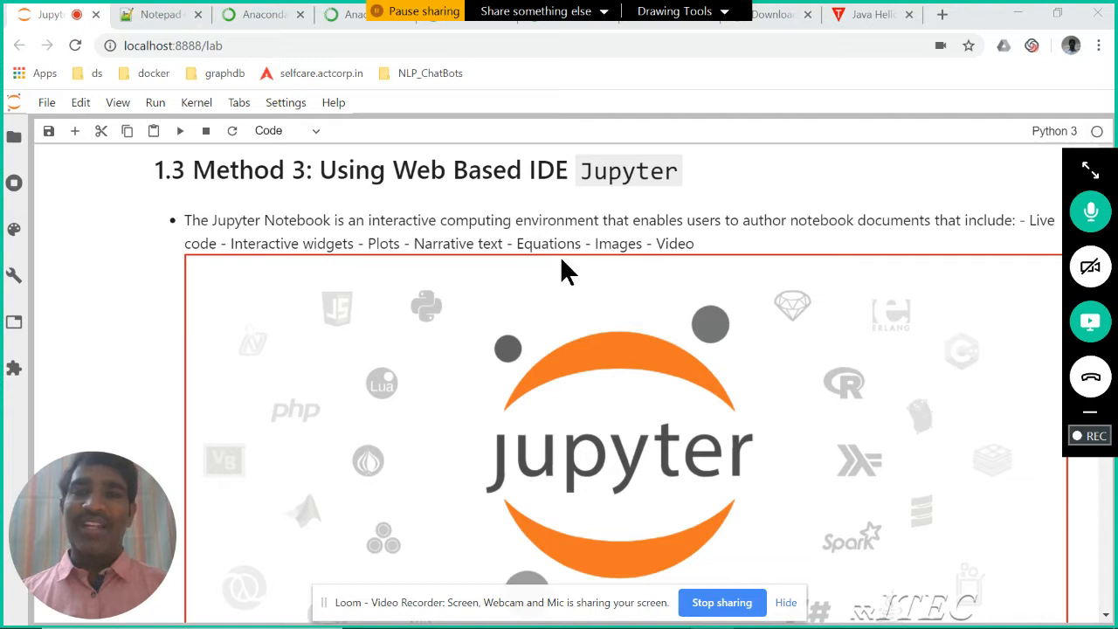
pyautogui.moveTo(618, 262)
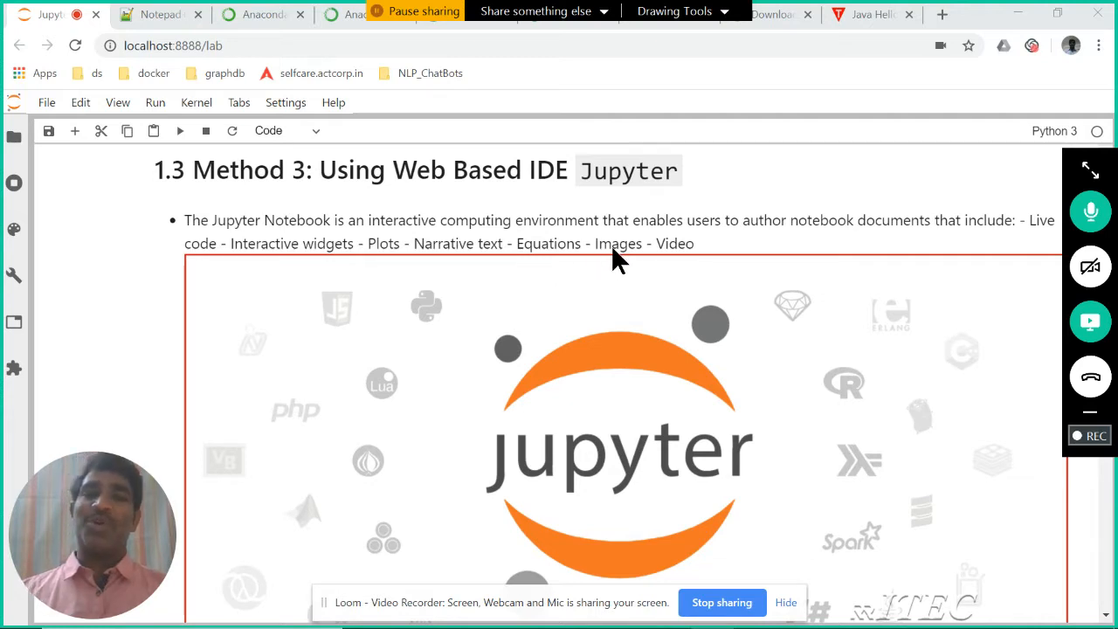
pyautogui.moveTo(585, 485)
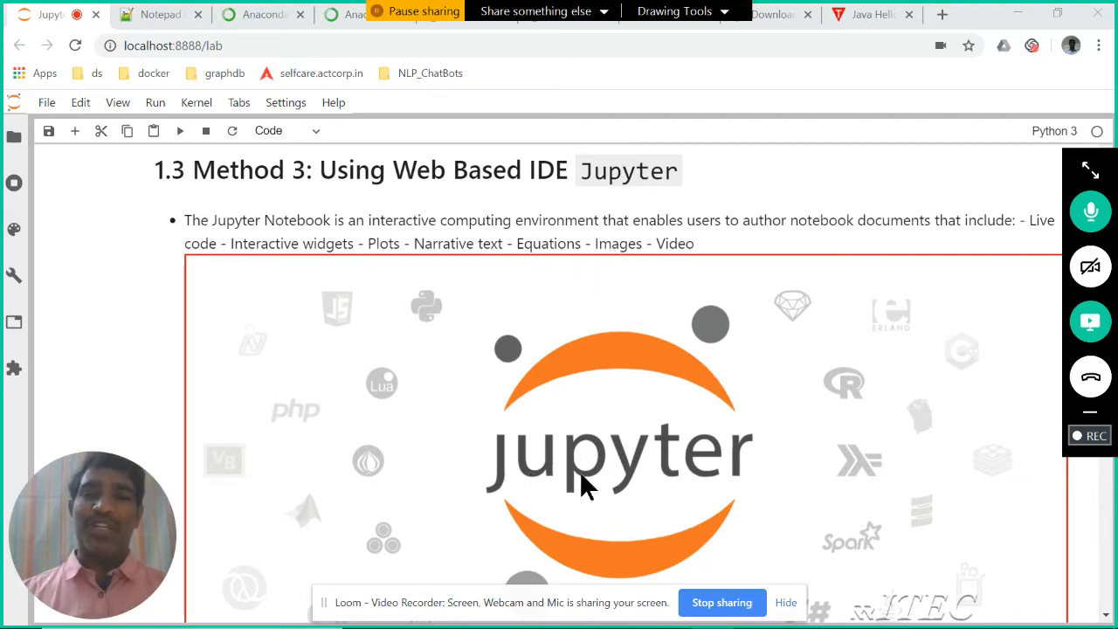
pyautogui.moveTo(572, 428)
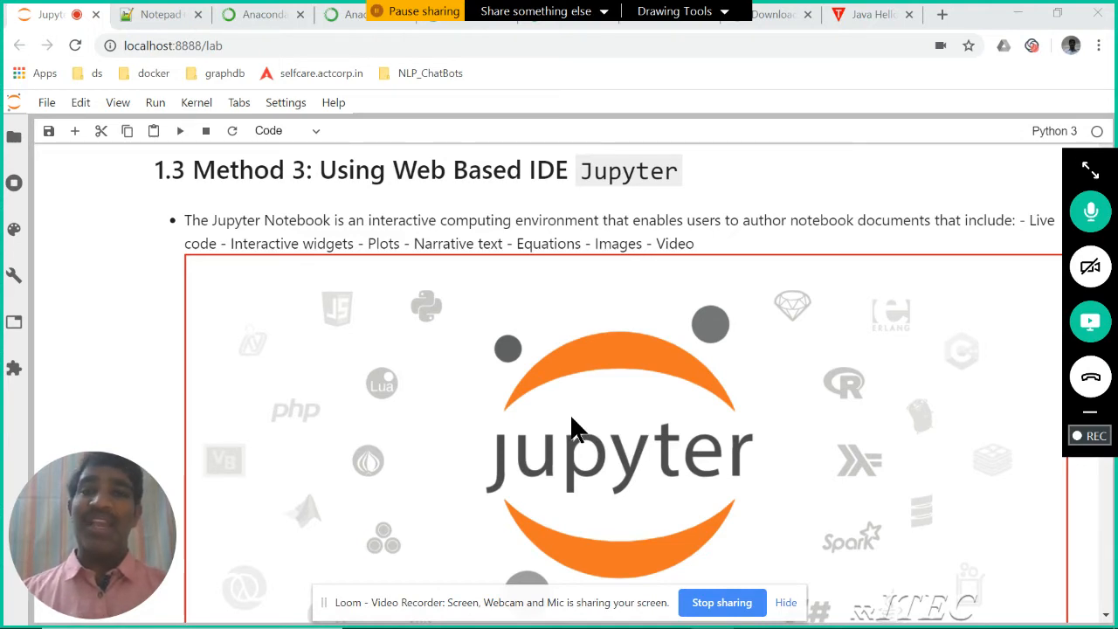
pyautogui.moveTo(677, 249)
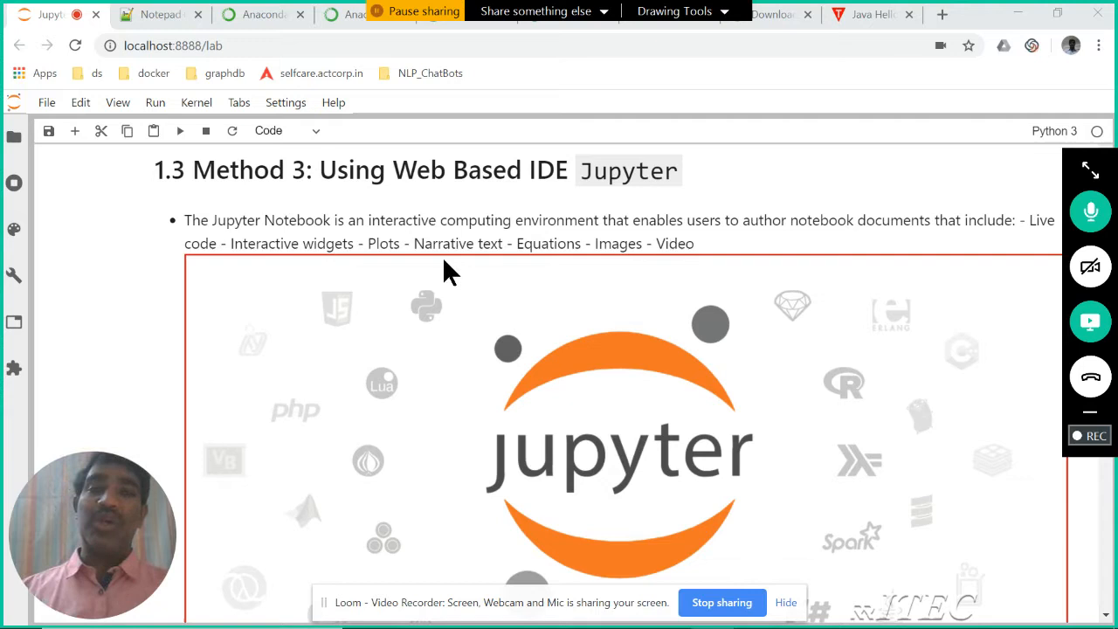
pyautogui.moveTo(555, 249)
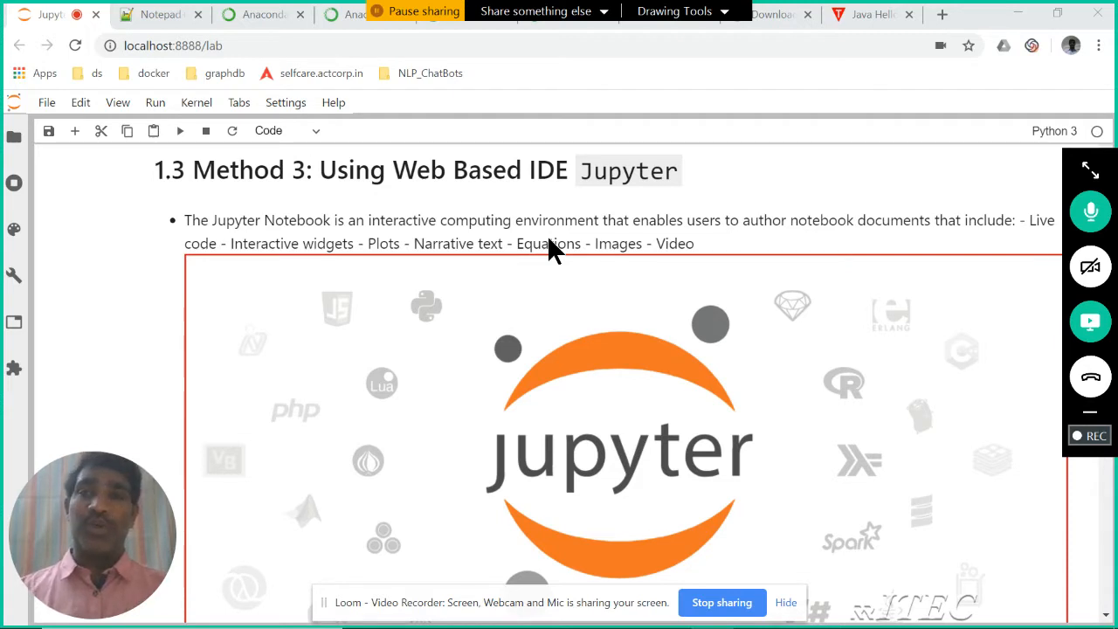
# Bring Anaconda Navigator forward and launch JupyterLab from its Home page tile.
pyautogui.click(174, 46)
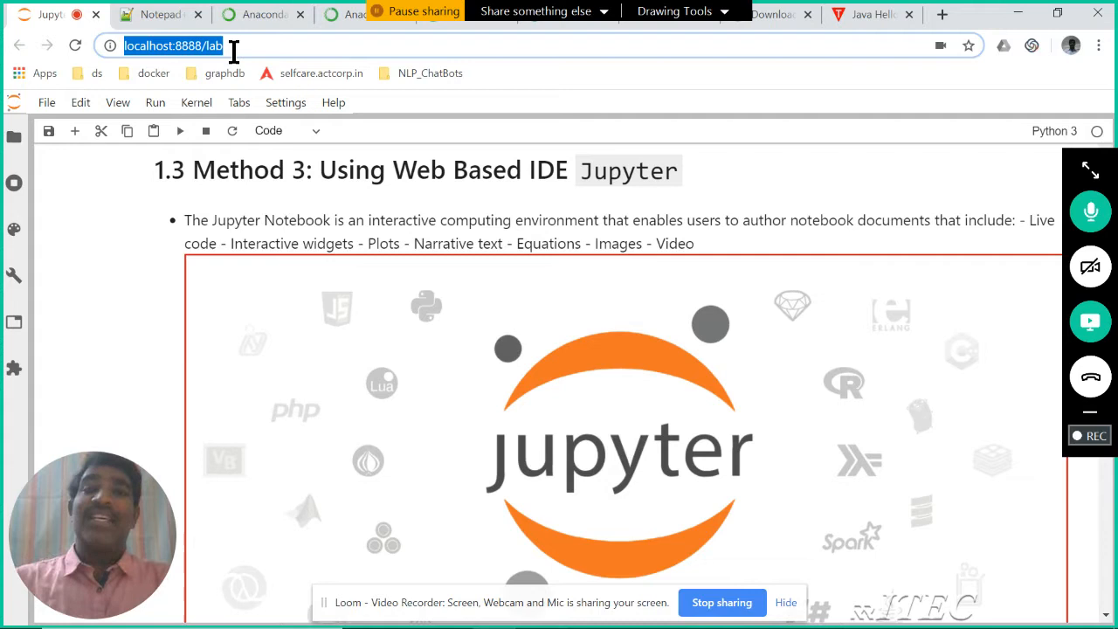
pyautogui.moveTo(635, 217)
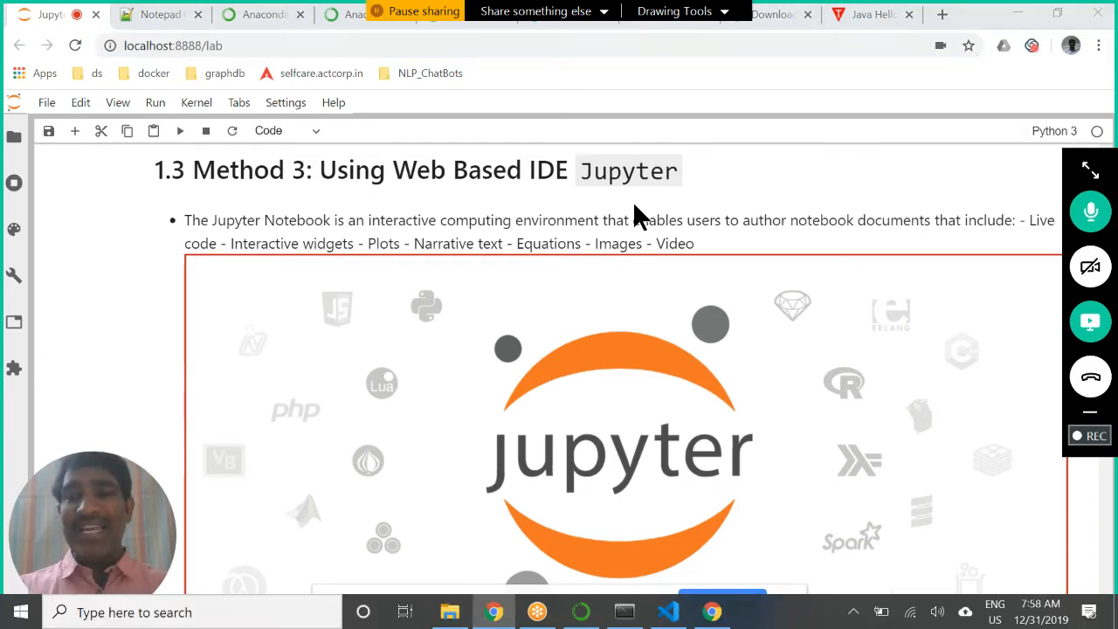
pyautogui.click(20, 611)
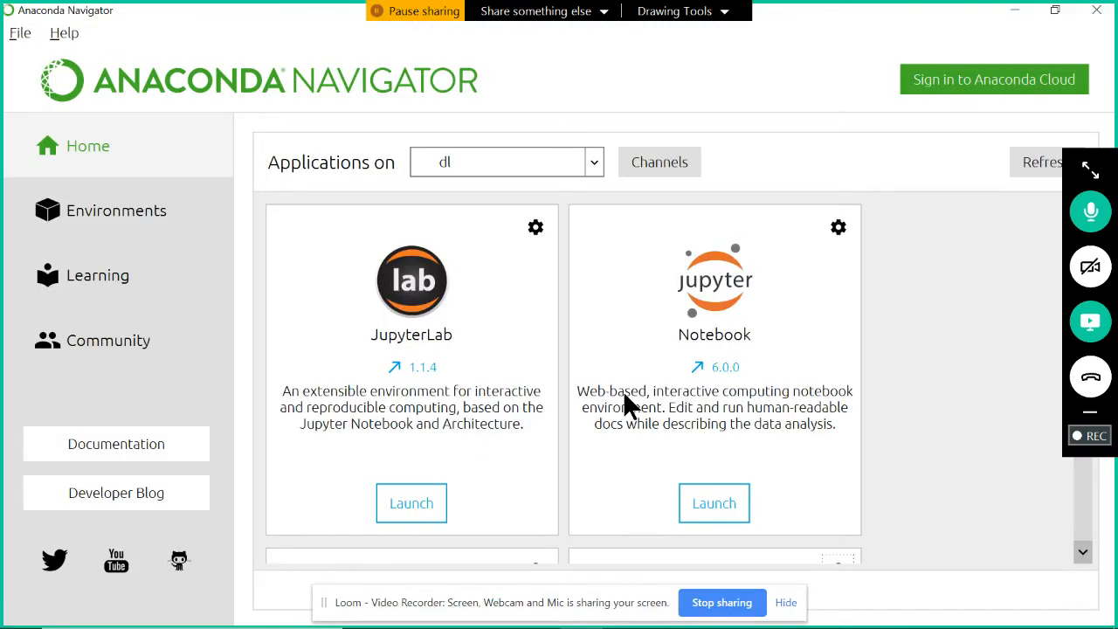
pyautogui.moveTo(420, 354)
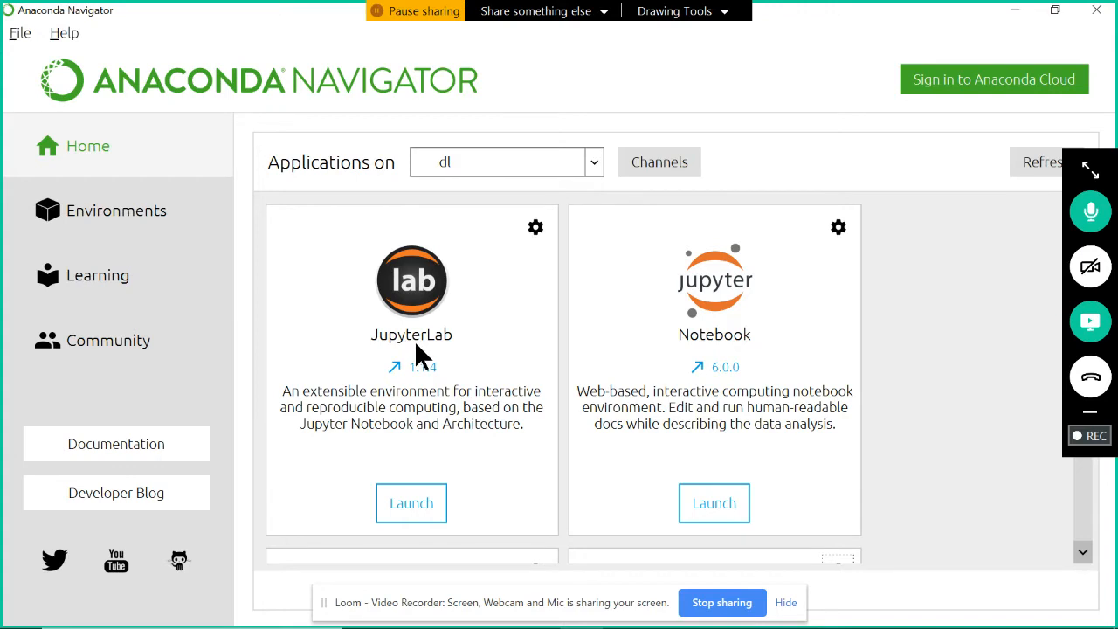
pyautogui.moveTo(653, 345)
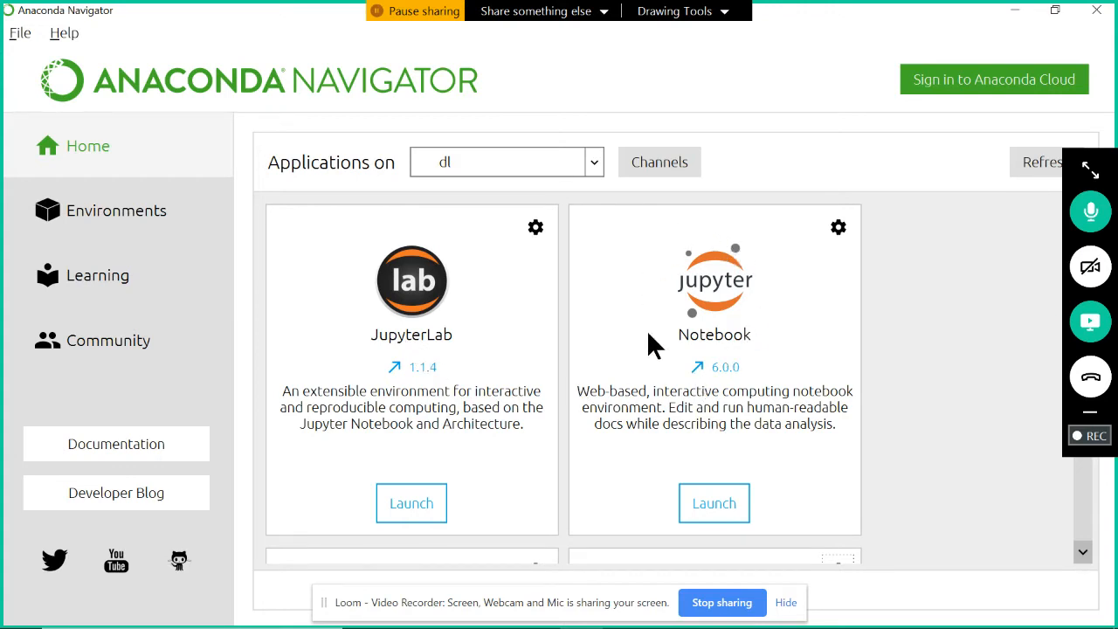
pyautogui.moveTo(711, 371)
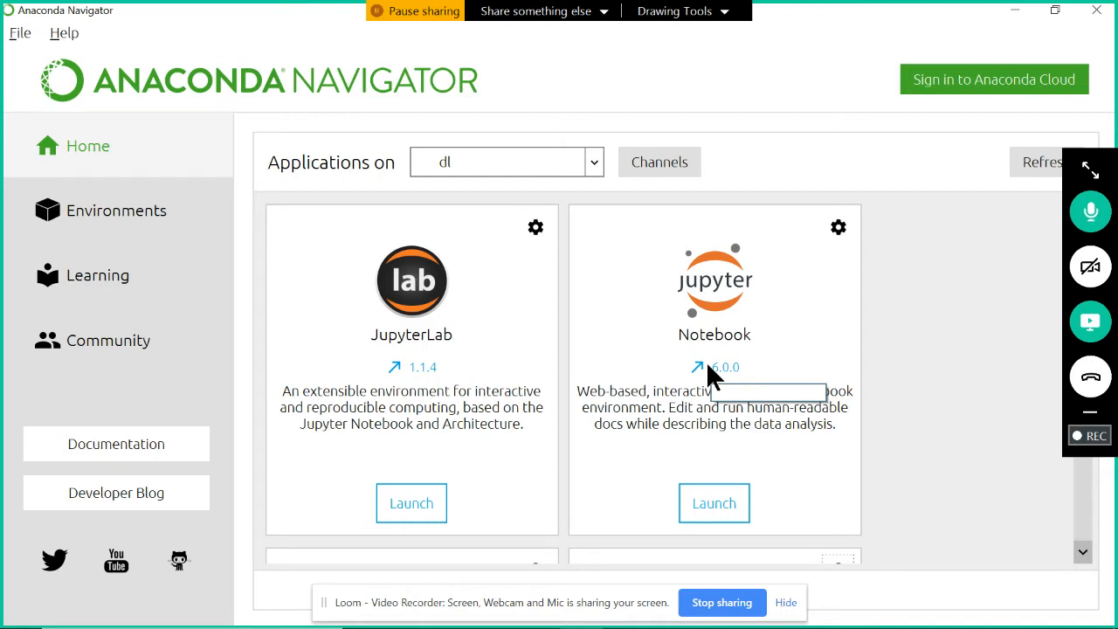
pyautogui.moveTo(753, 456)
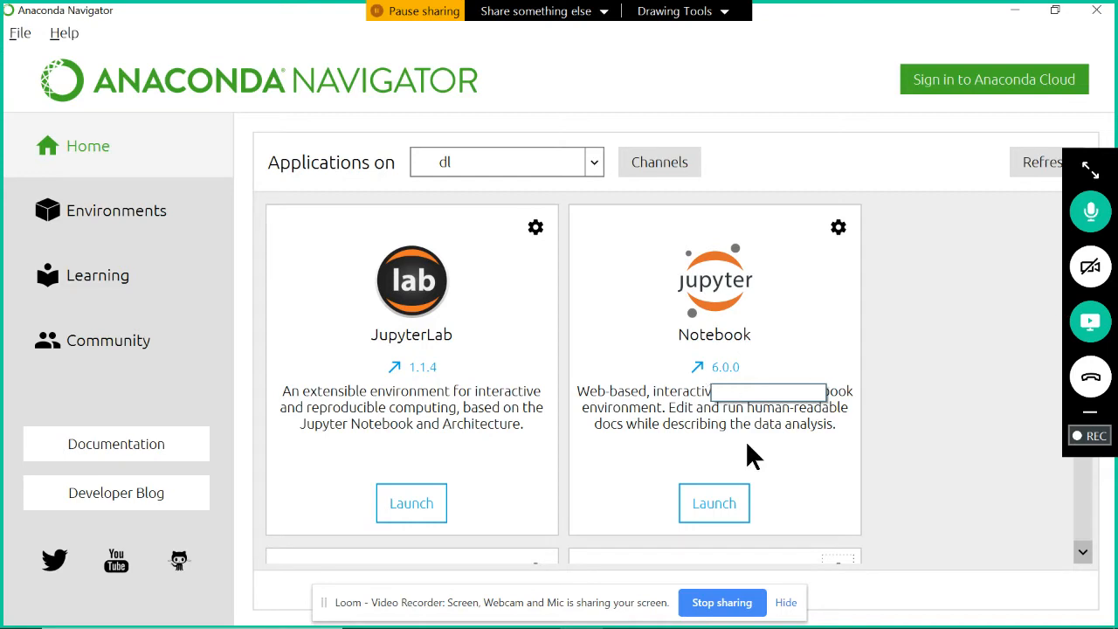
pyautogui.moveTo(713, 503)
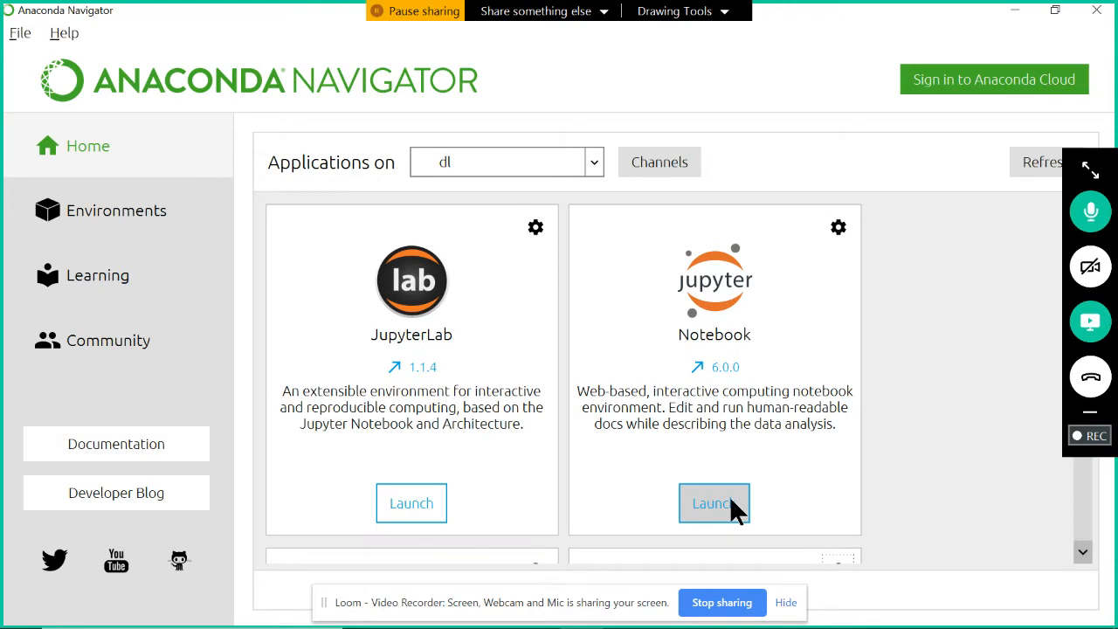
pyautogui.moveTo(454, 319)
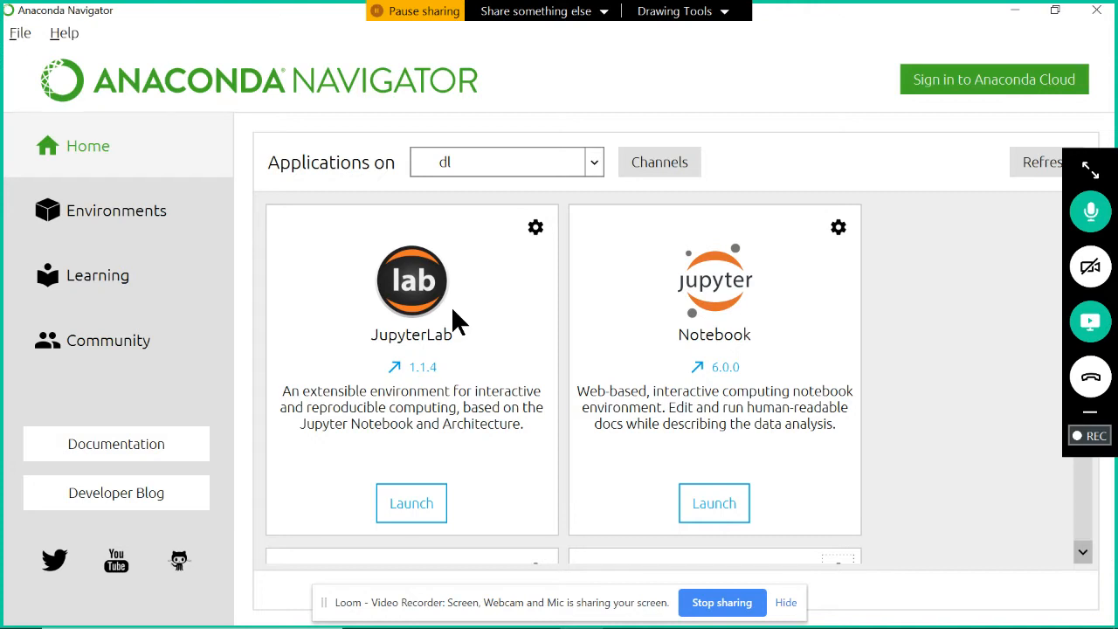
pyautogui.moveTo(448, 458)
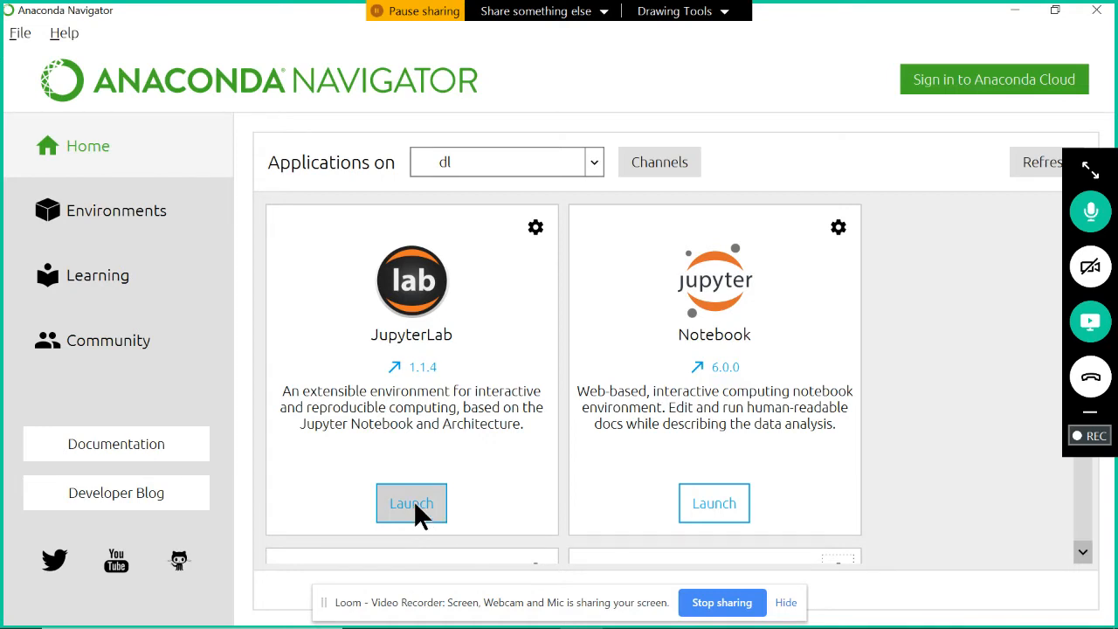
pyautogui.click(411, 503)
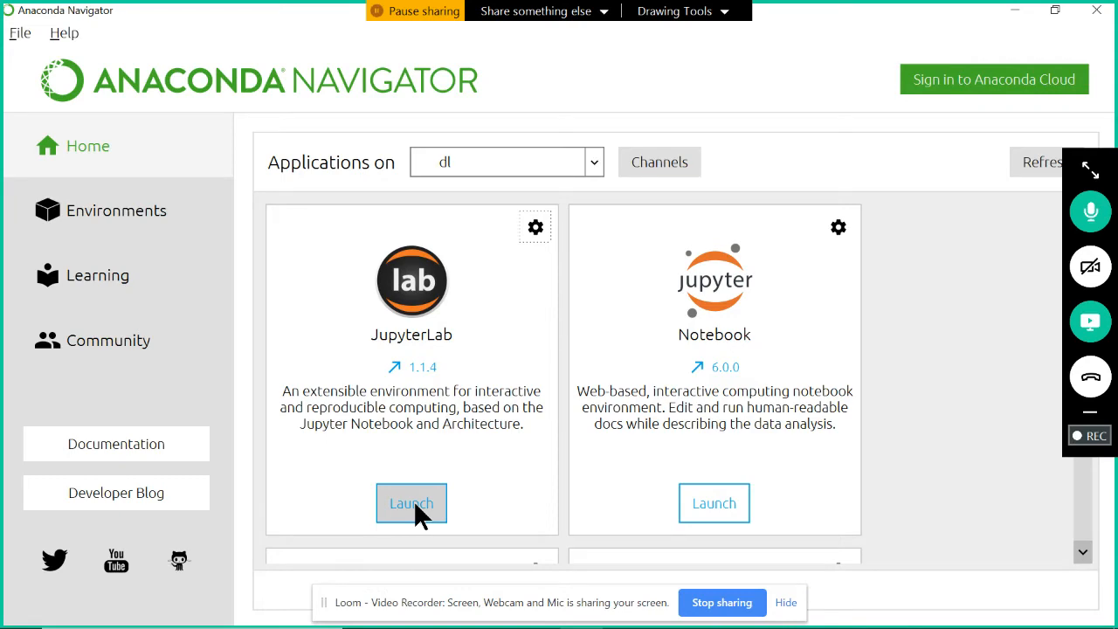
pyautogui.click(411, 503)
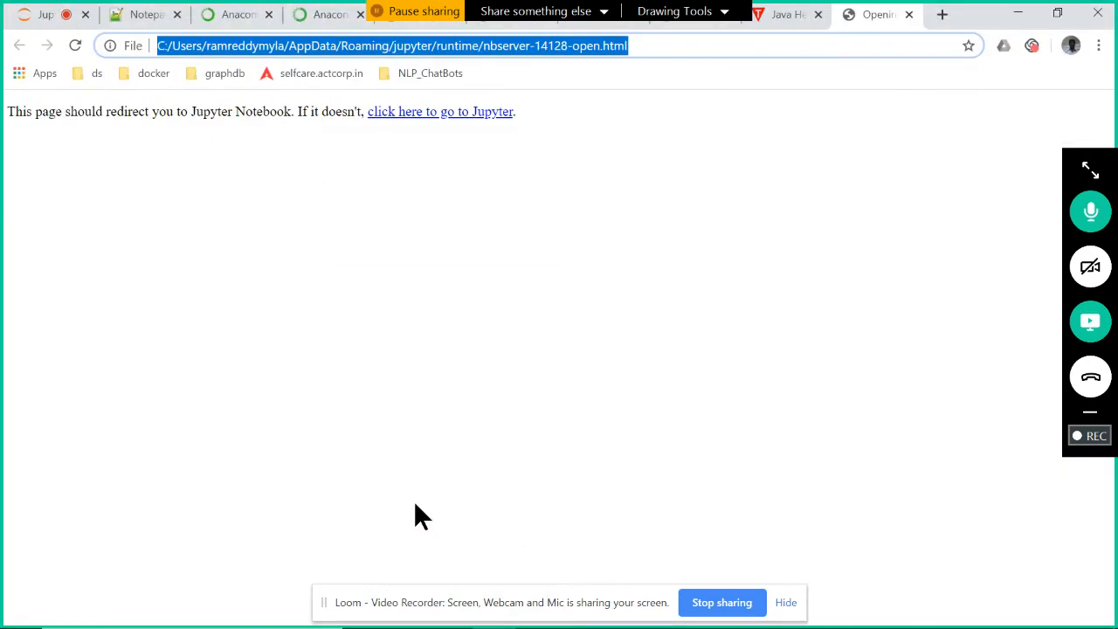
# Answer the slow 'Loading...' prompt with Keep Waiting instead of Clear Workspace.
pyautogui.click(440, 111)
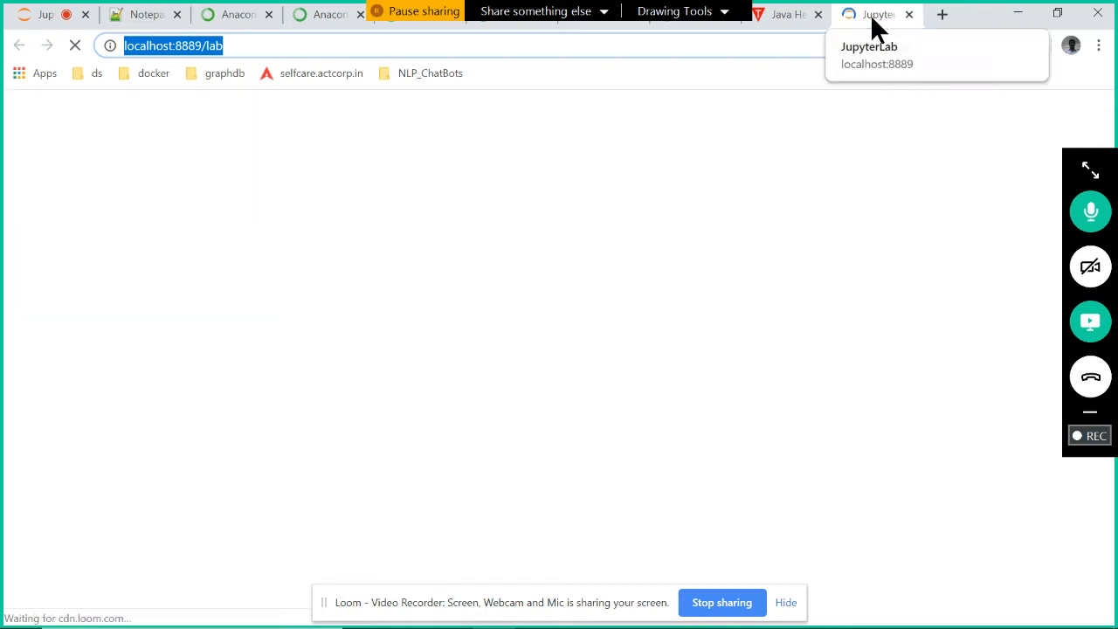
pyautogui.moveTo(690, 190)
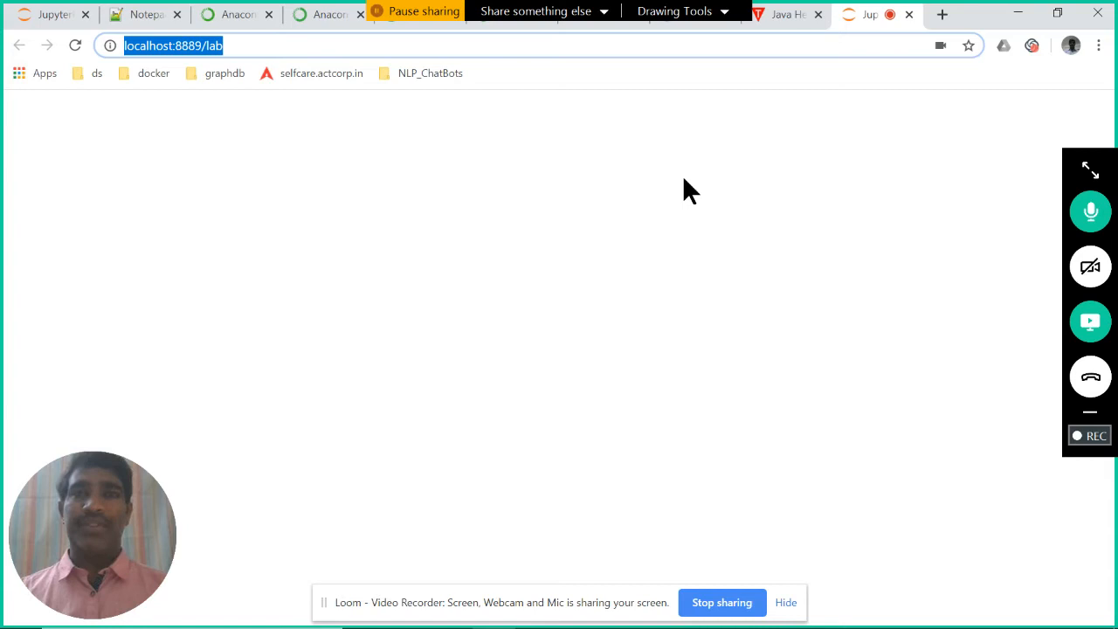
pyautogui.moveTo(400, 96)
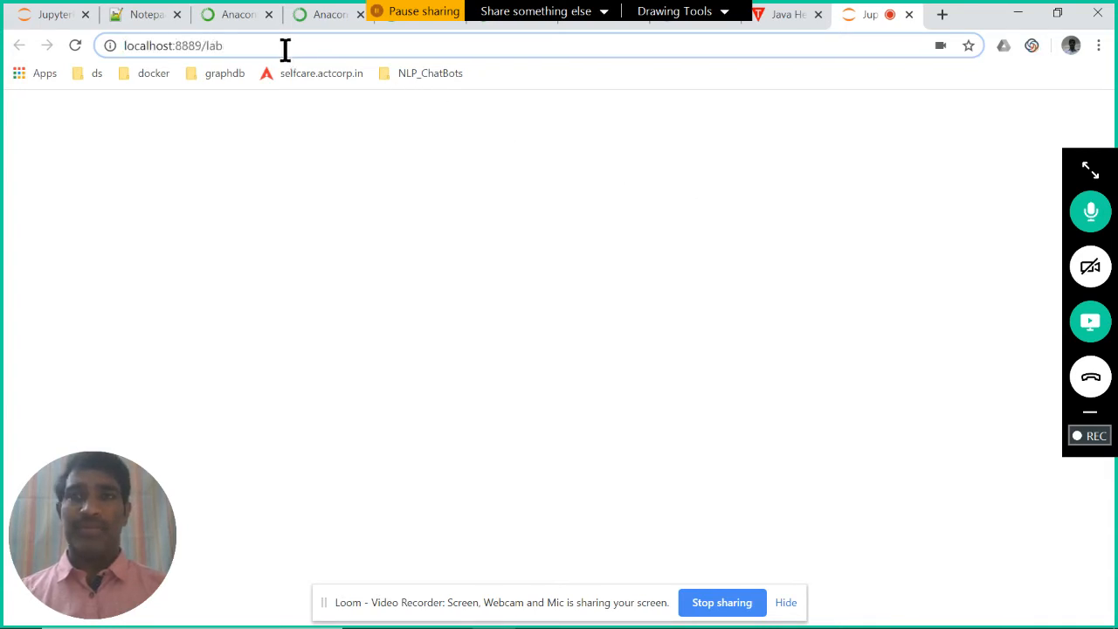
pyautogui.press('Return')
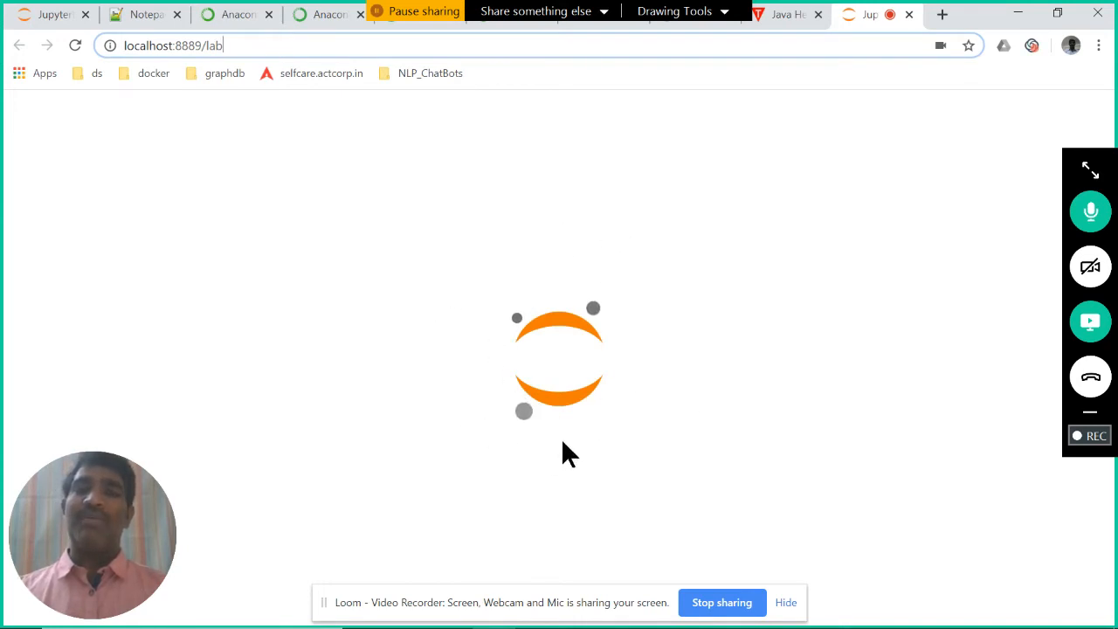
pyautogui.moveTo(463, 339)
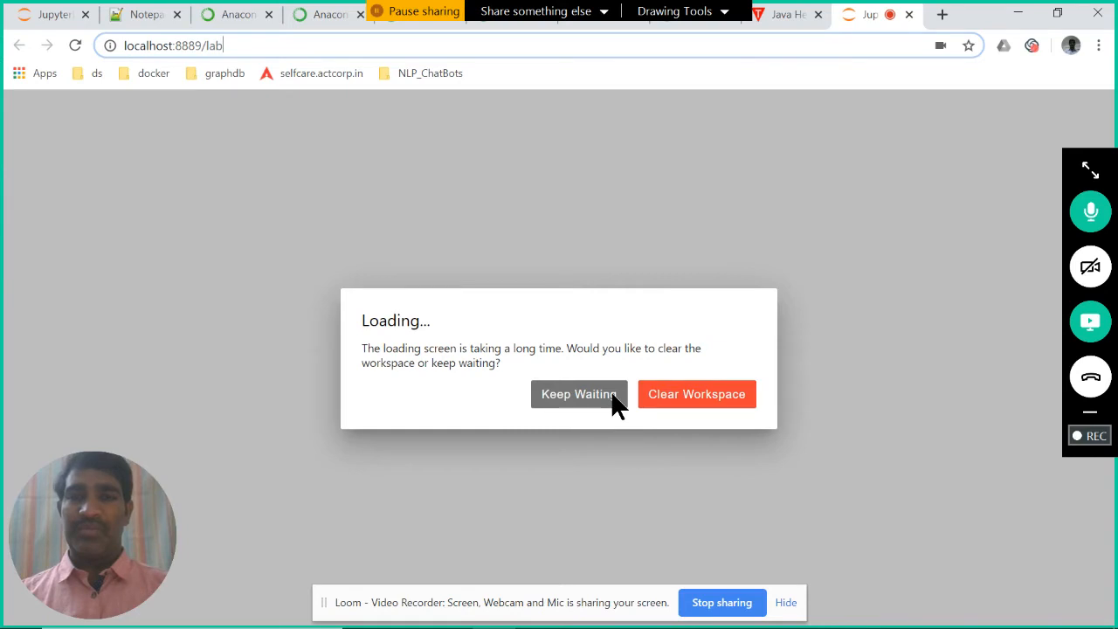
pyautogui.click(578, 394)
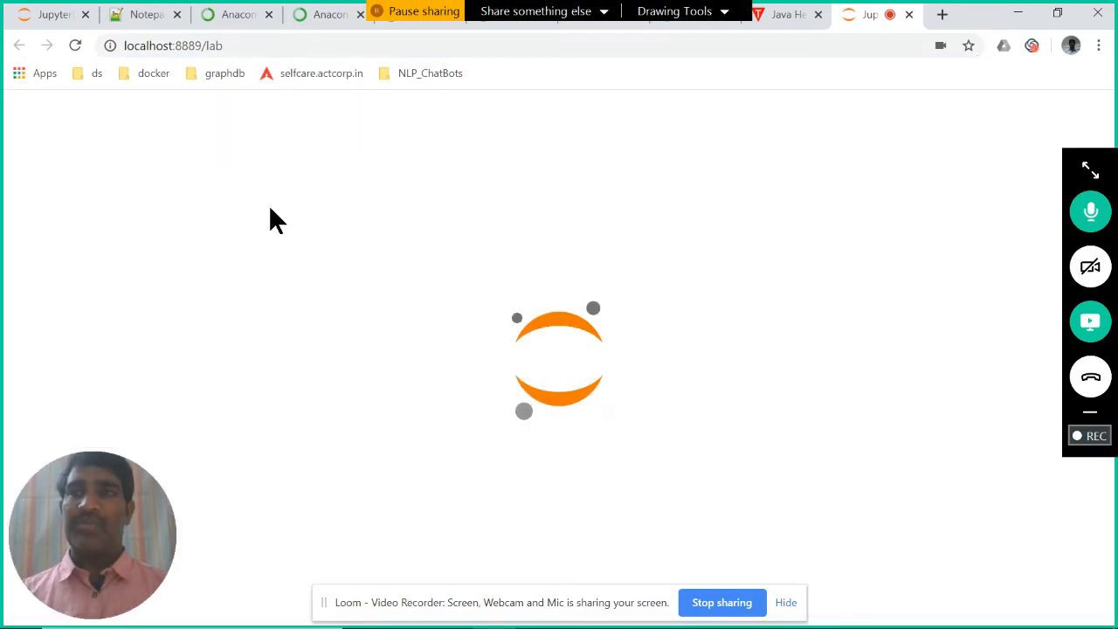
# Switch to the running JupyterLab tab and show the root folder in the File Browser.
pyautogui.click(48, 14)
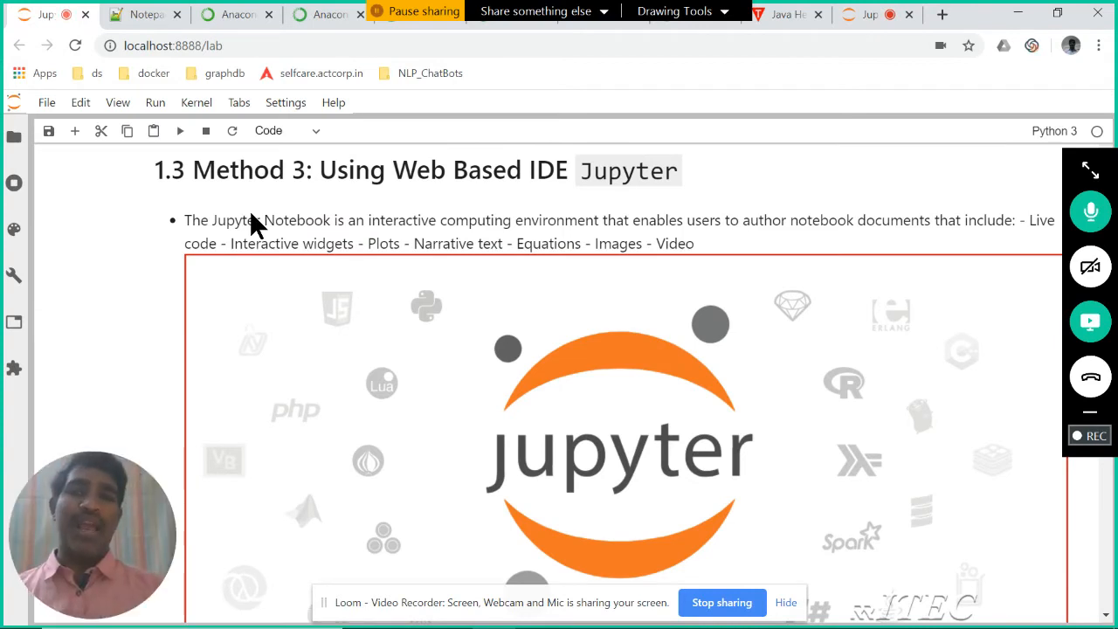
pyautogui.moveTo(854, 36)
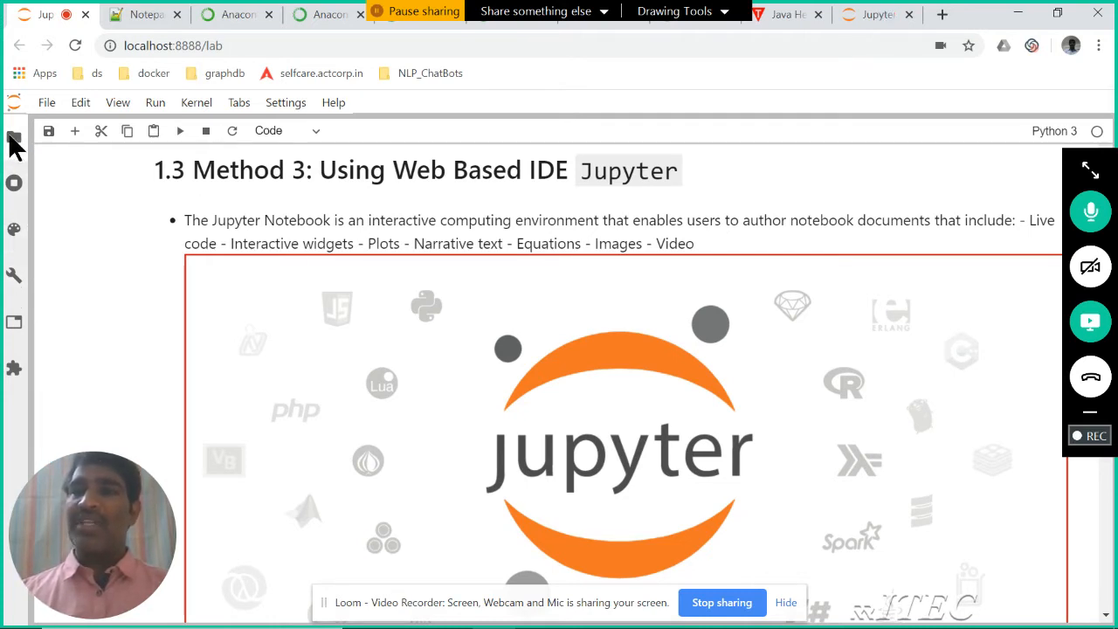
pyautogui.moveTo(14, 140)
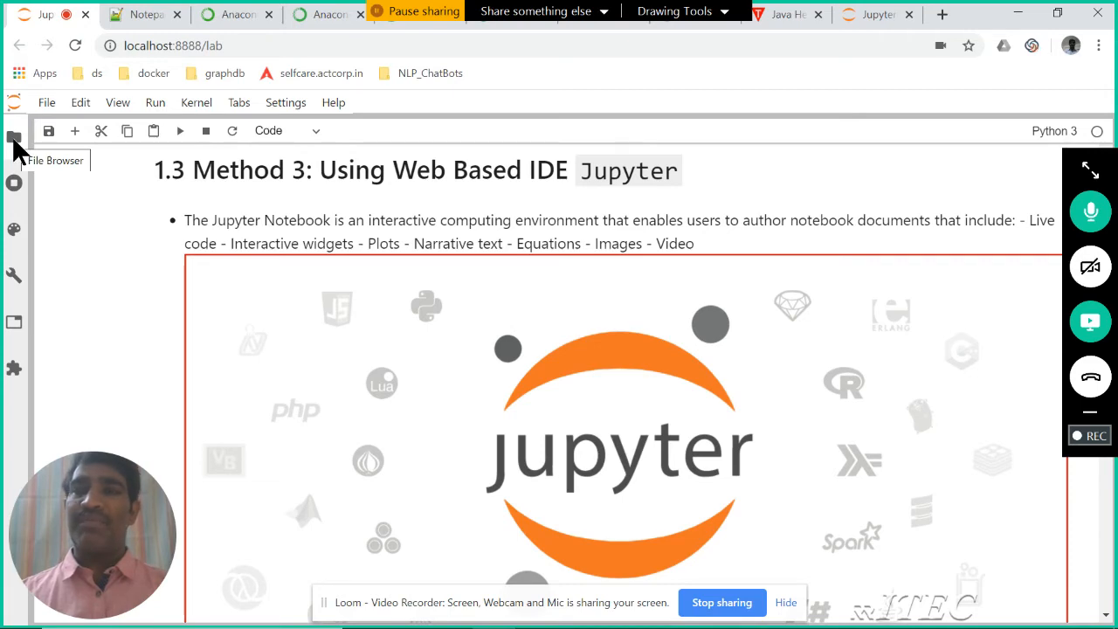
pyautogui.click(14, 140)
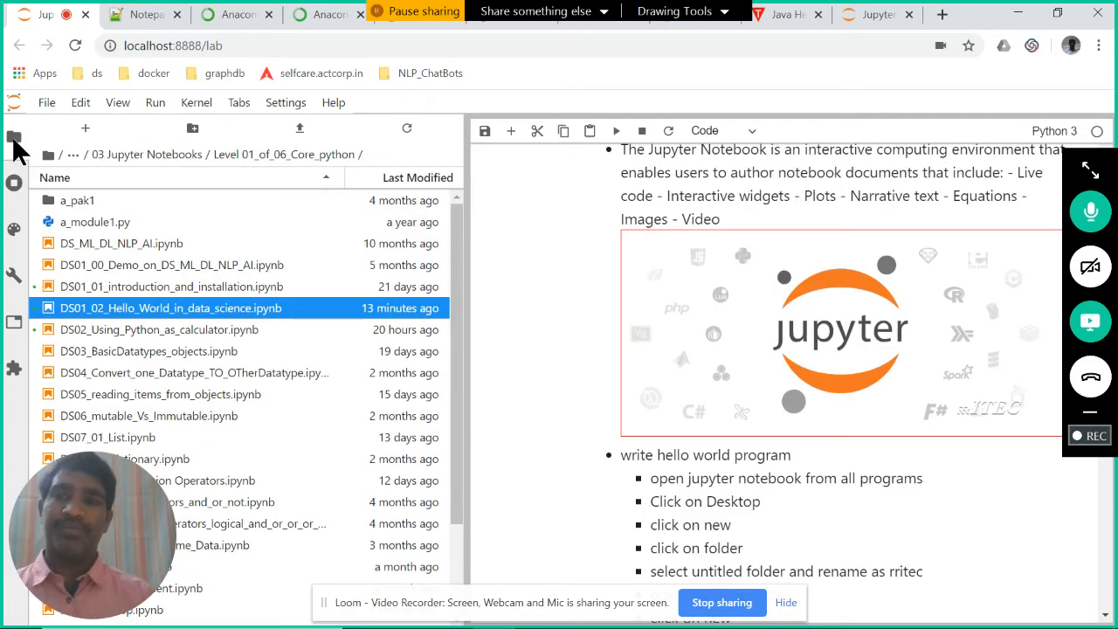
pyautogui.moveTo(85, 128)
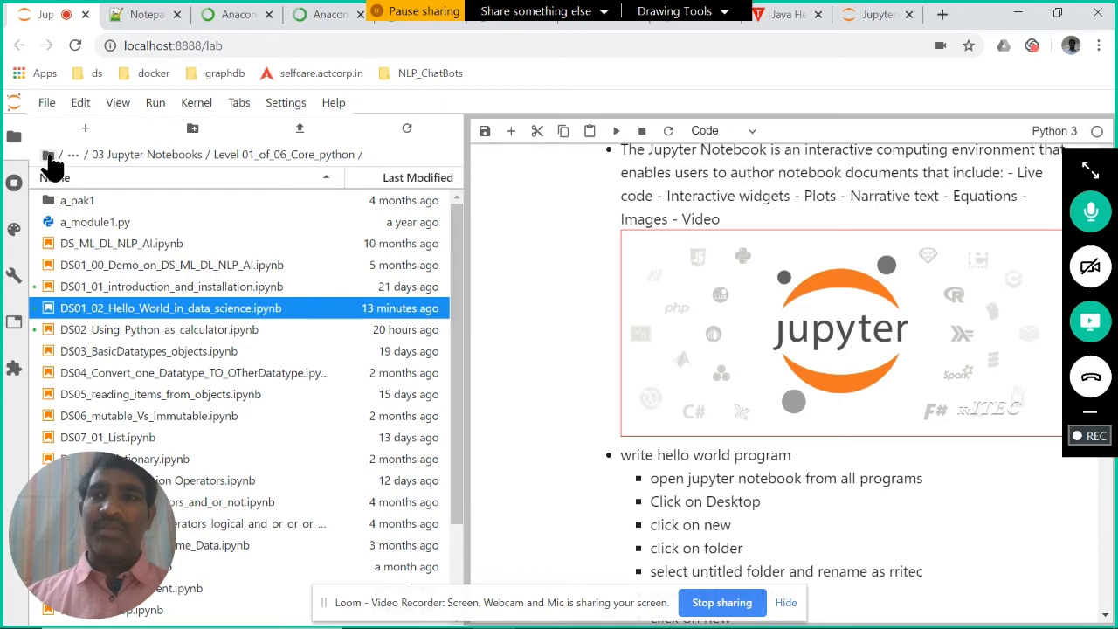
pyautogui.click(50, 154)
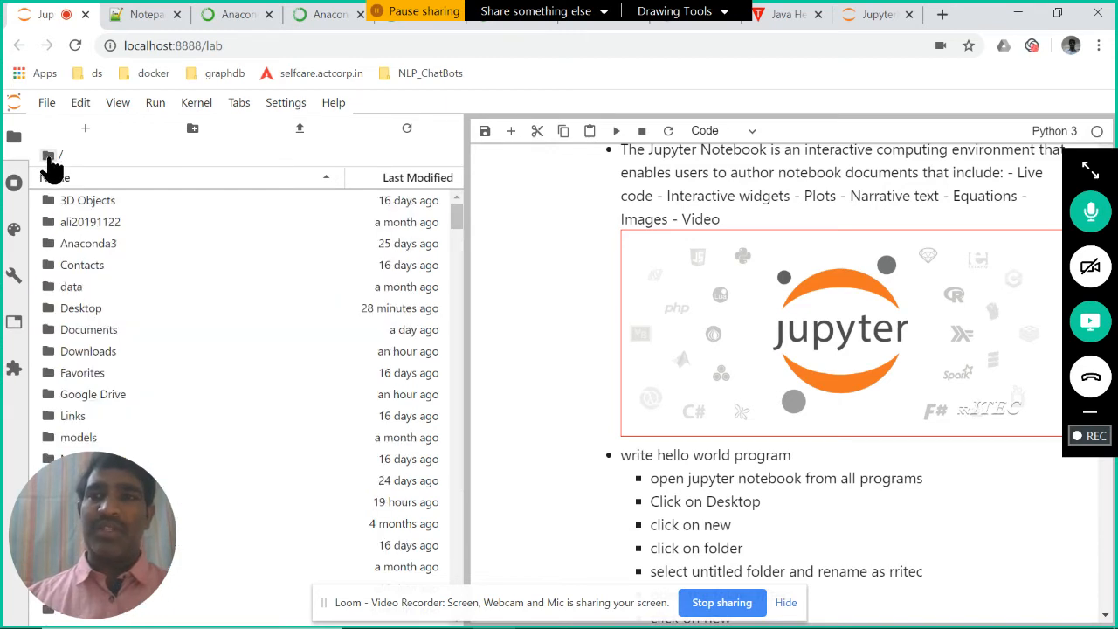
pyautogui.moveTo(210, 437)
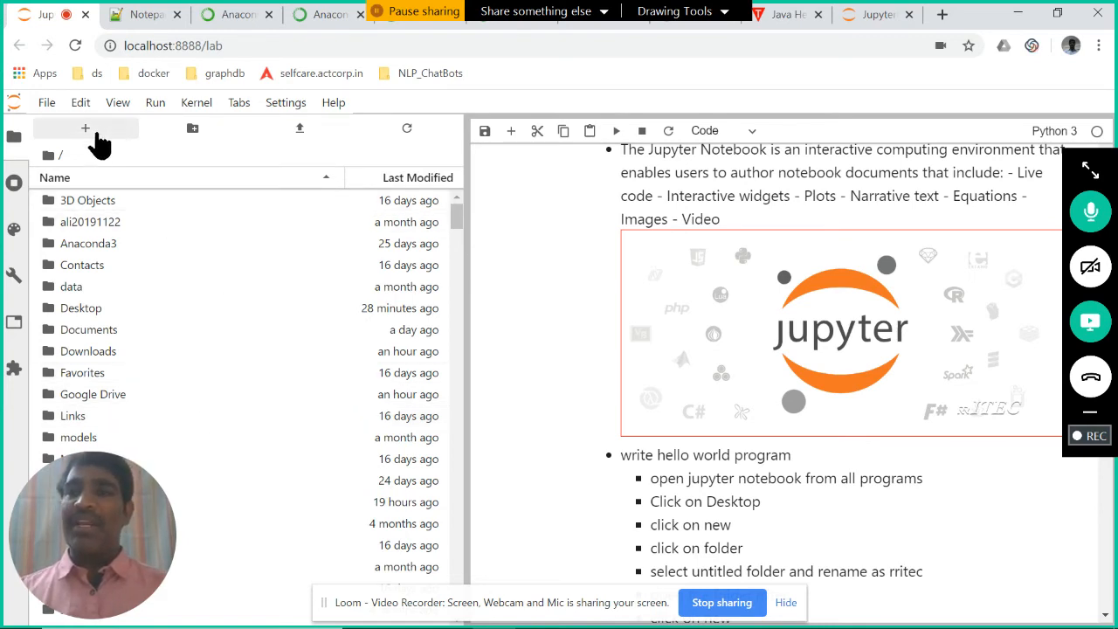
pyautogui.moveTo(85, 128)
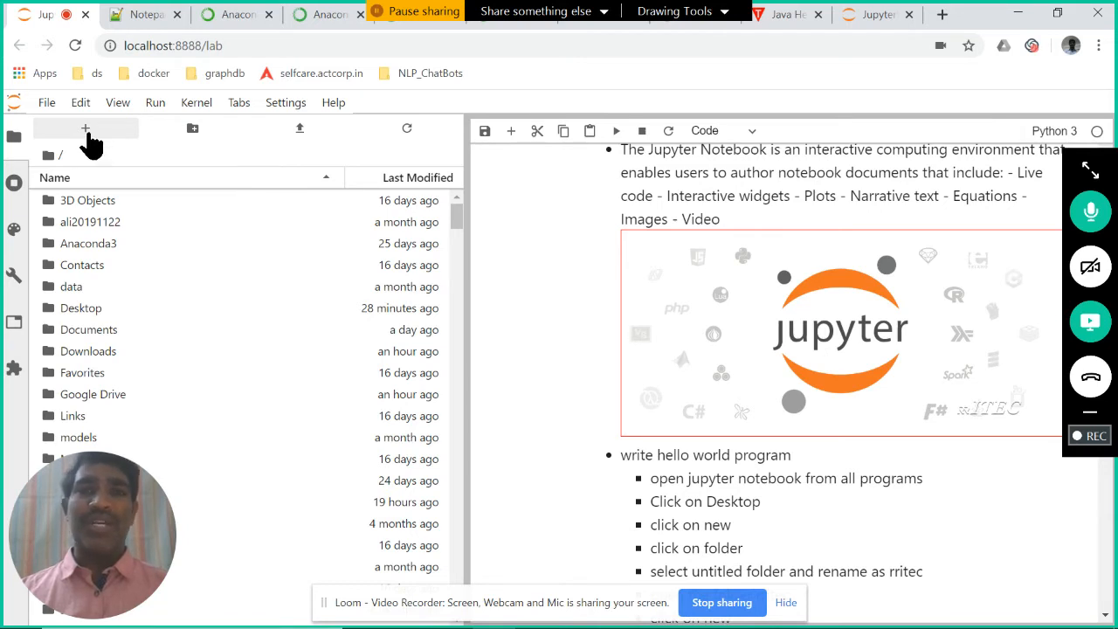
# Create a new Python 3 notebook from the Launcher and collapse the sidebar.
pyautogui.click(85, 128)
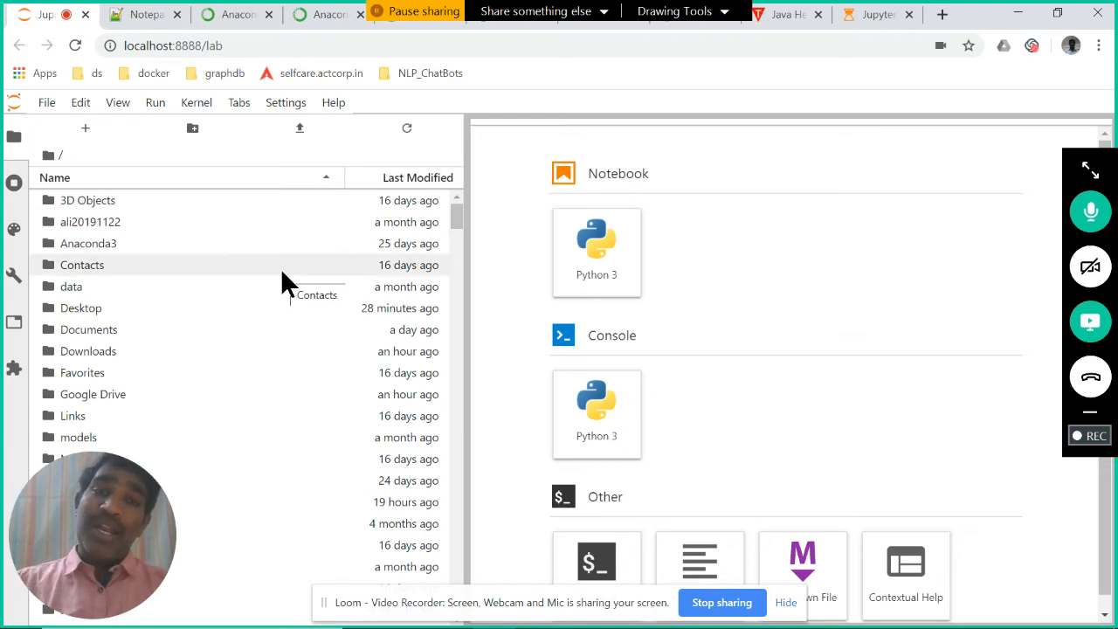
pyautogui.moveTo(629, 262)
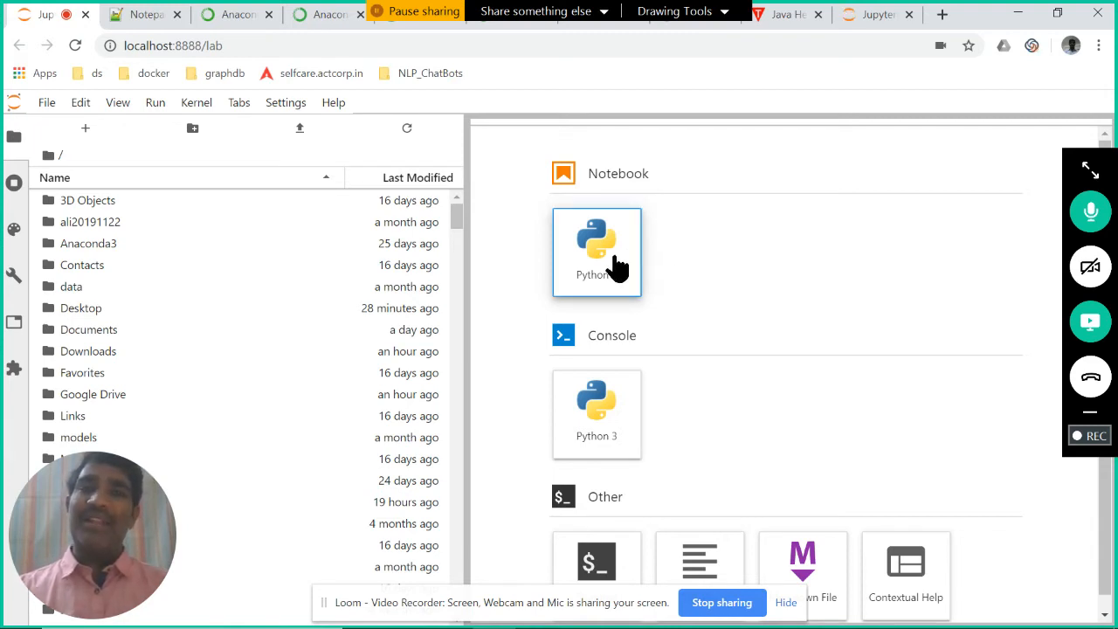
pyautogui.click(597, 251)
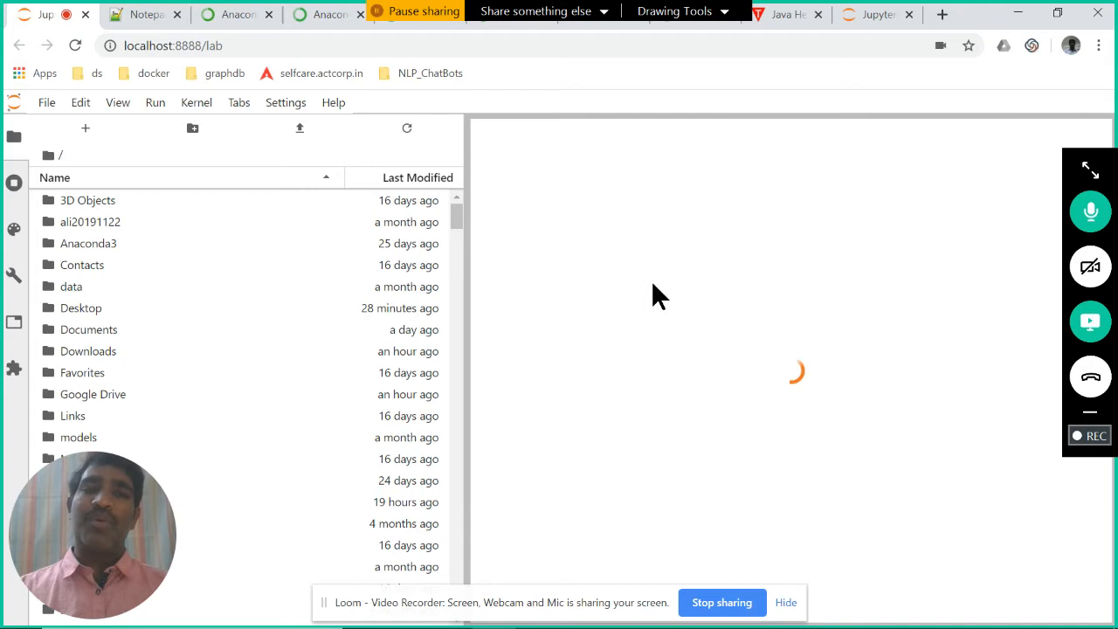
pyautogui.moveTo(860, 448)
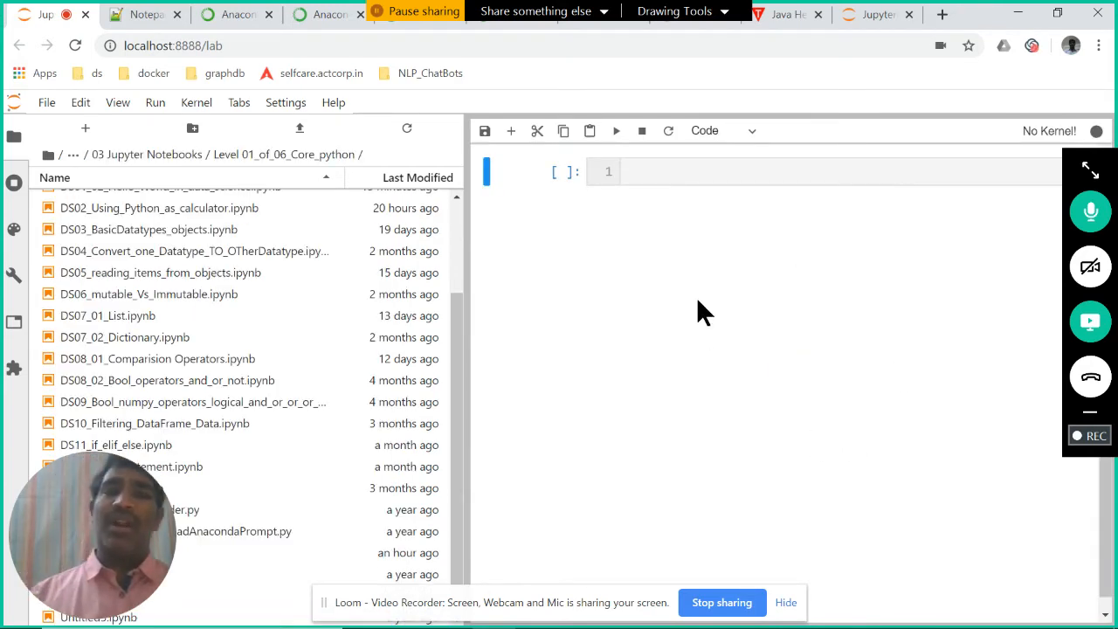
pyautogui.moveTo(819, 378)
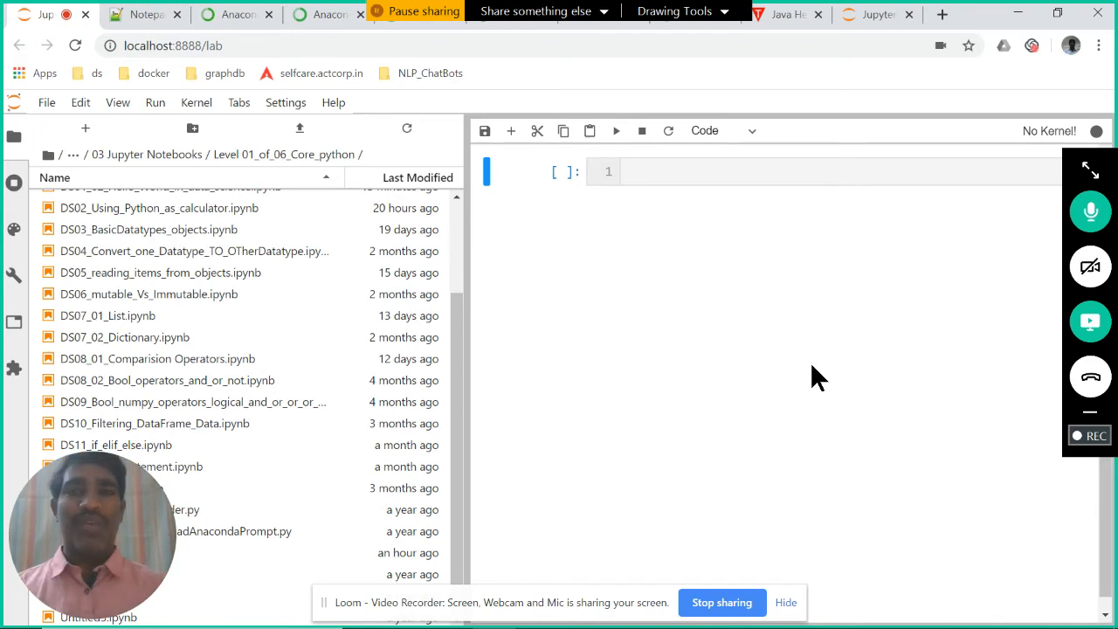
pyautogui.click(14, 137)
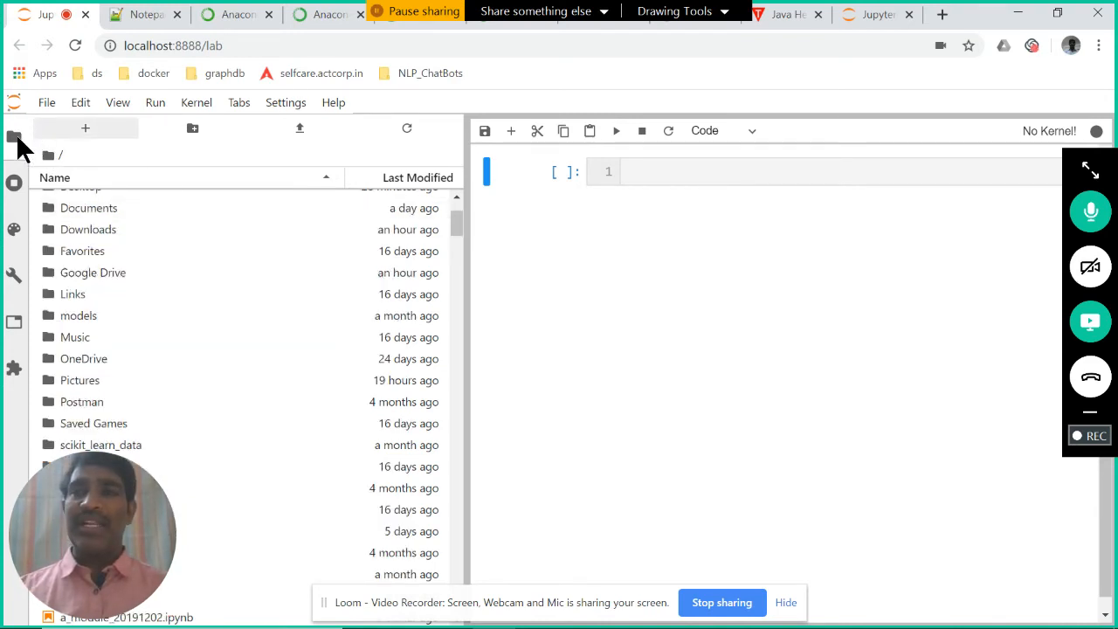
pyautogui.scroll(-3)
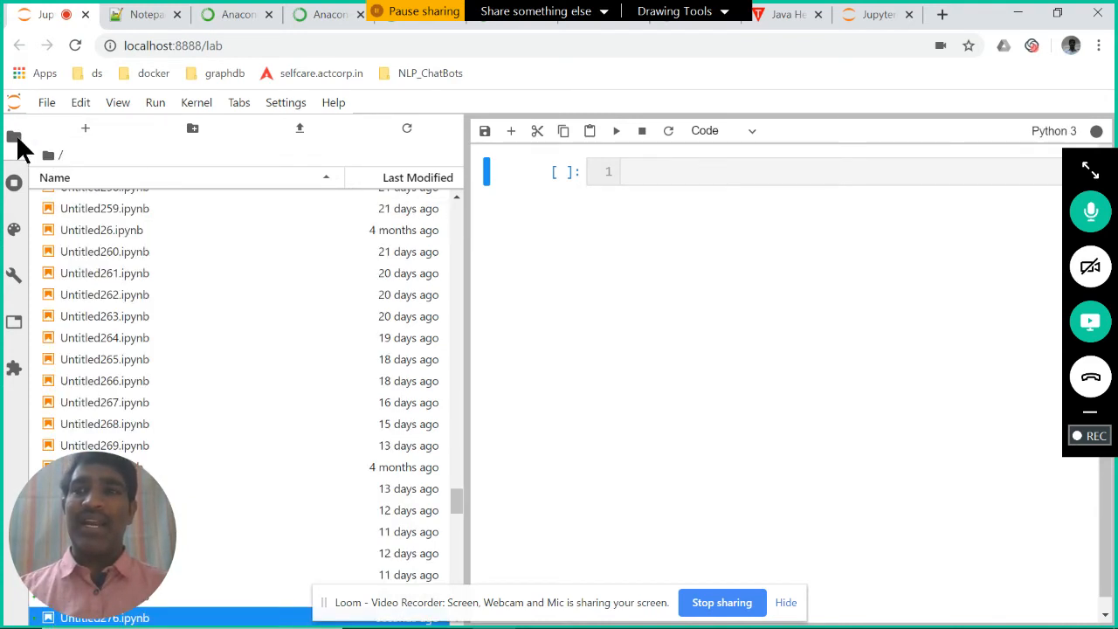
pyautogui.click(14, 139)
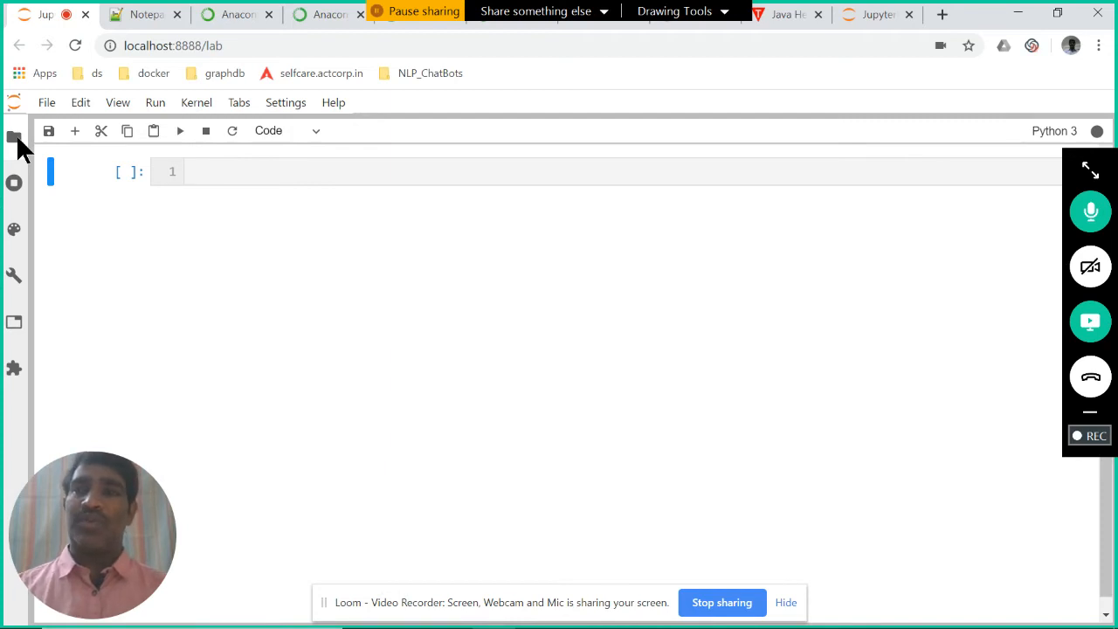
pyautogui.moveTo(306, 221)
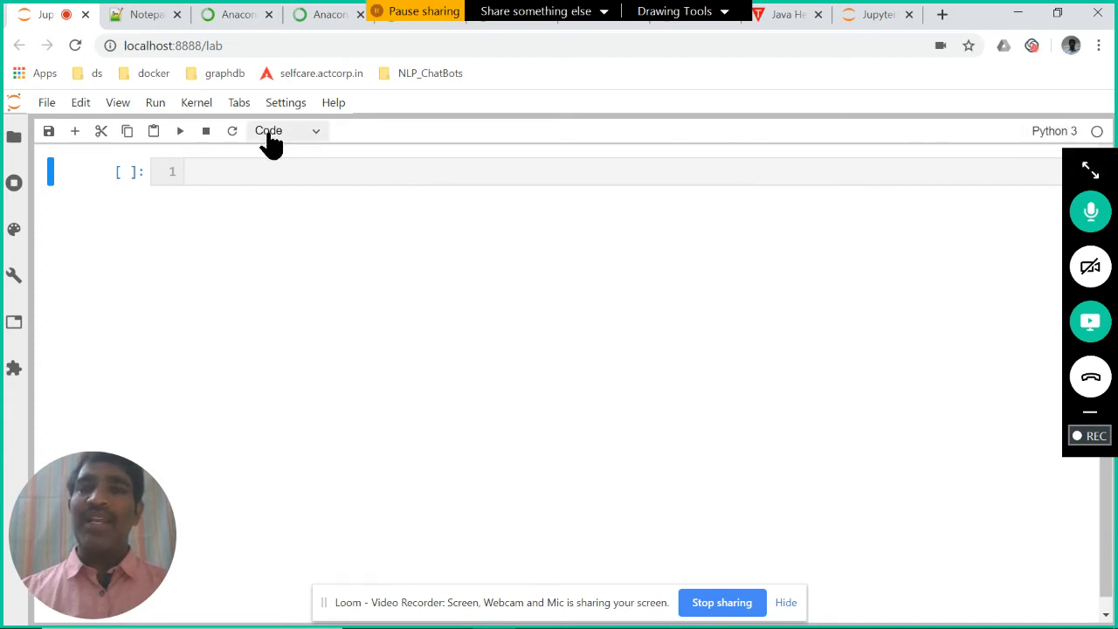
pyautogui.moveTo(278, 142)
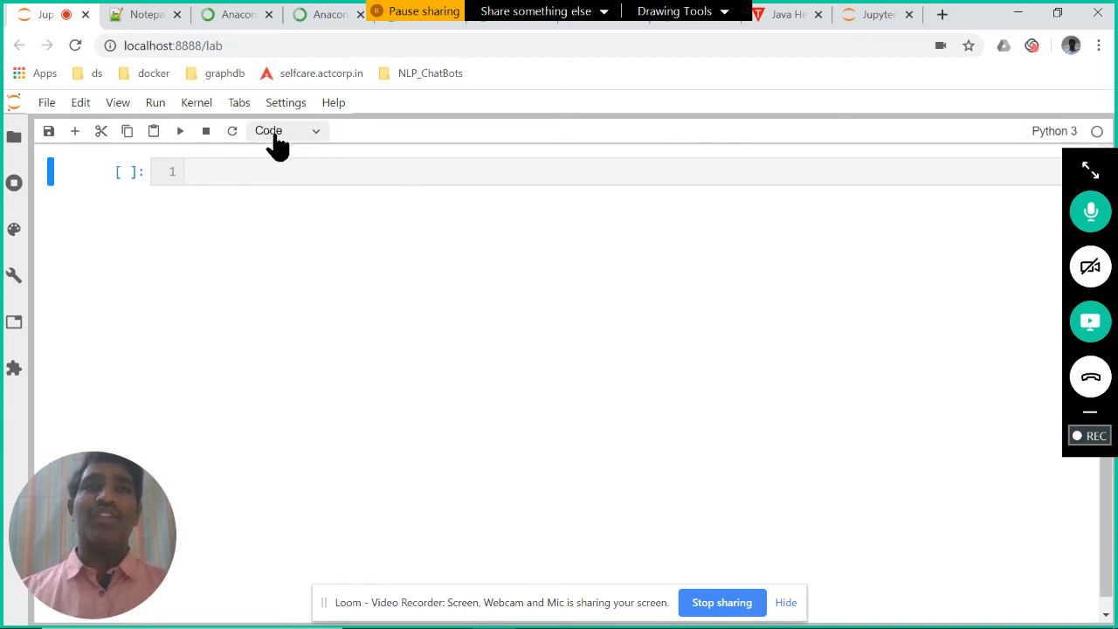
pyautogui.moveTo(380, 168)
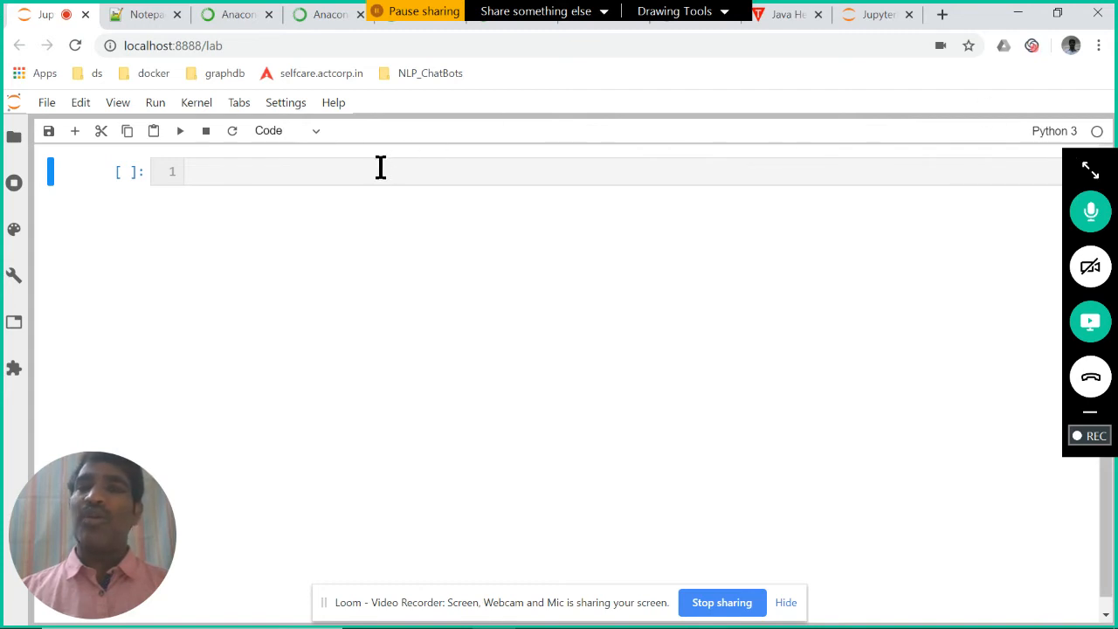
# Enter print("hello World") in the first code cell, accepting print from autocomplete.
pyautogui.click(382, 171)
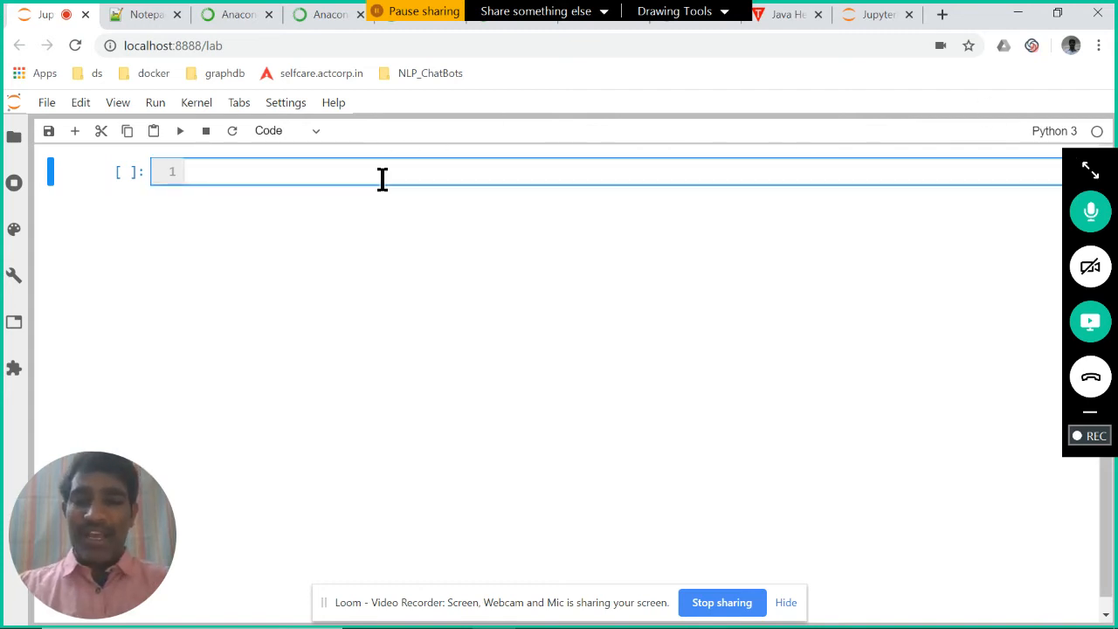
pyautogui.write('print')
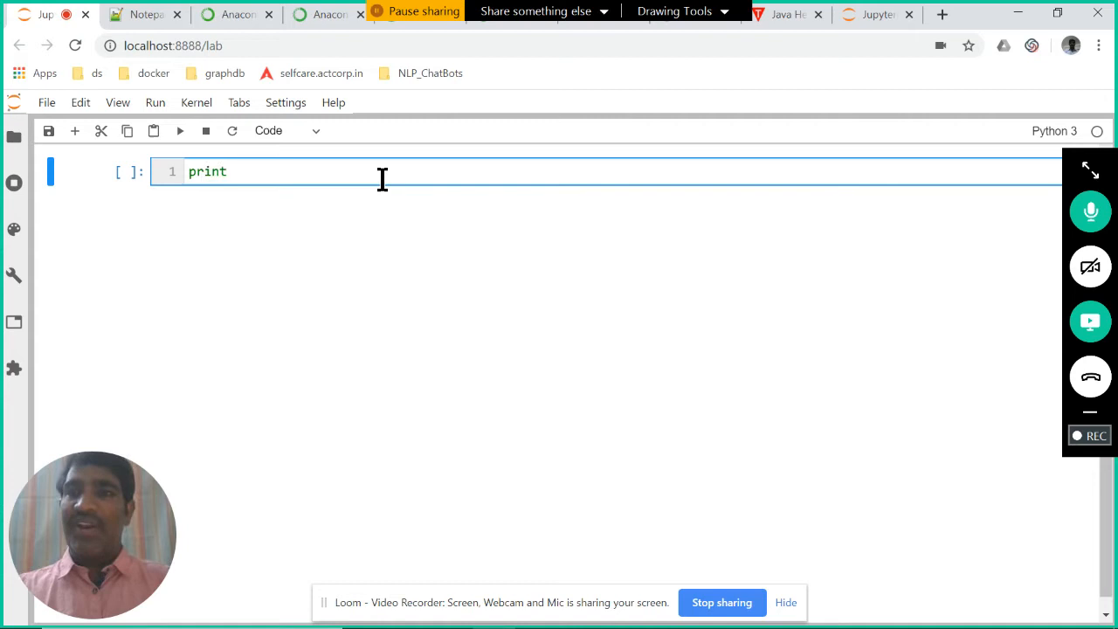
pyautogui.press('BackSpace')
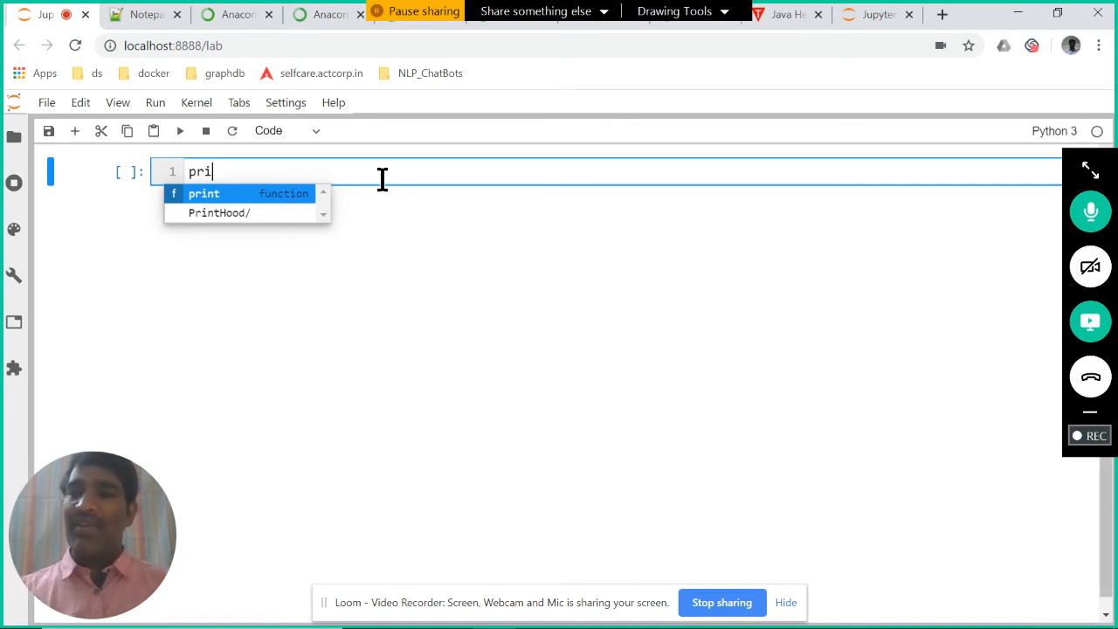
pyautogui.click(204, 193)
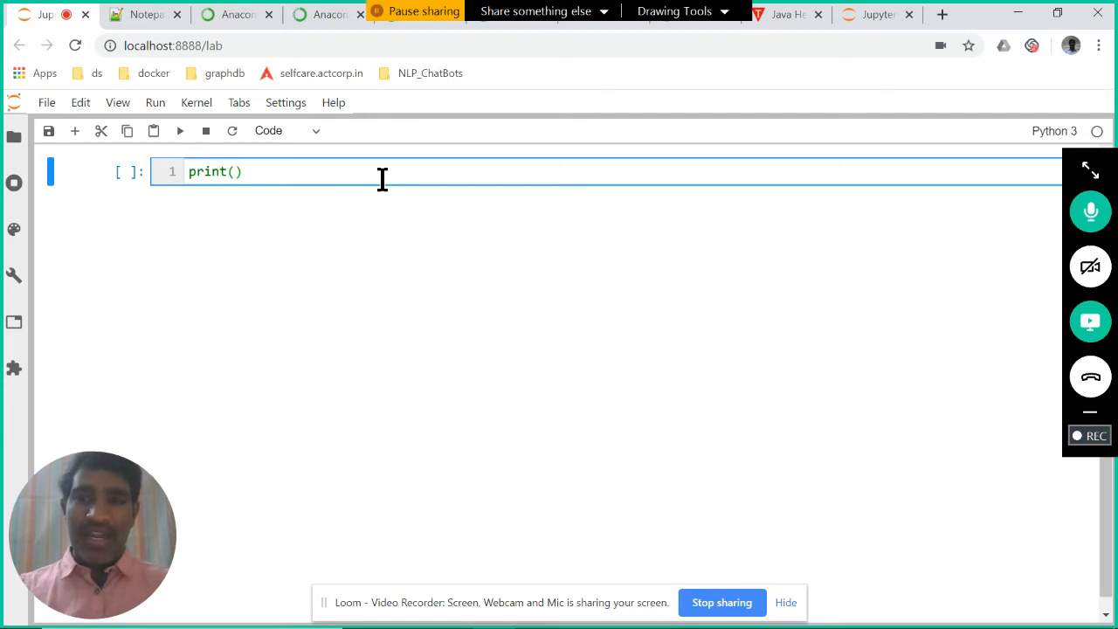
pyautogui.write('"hell"')
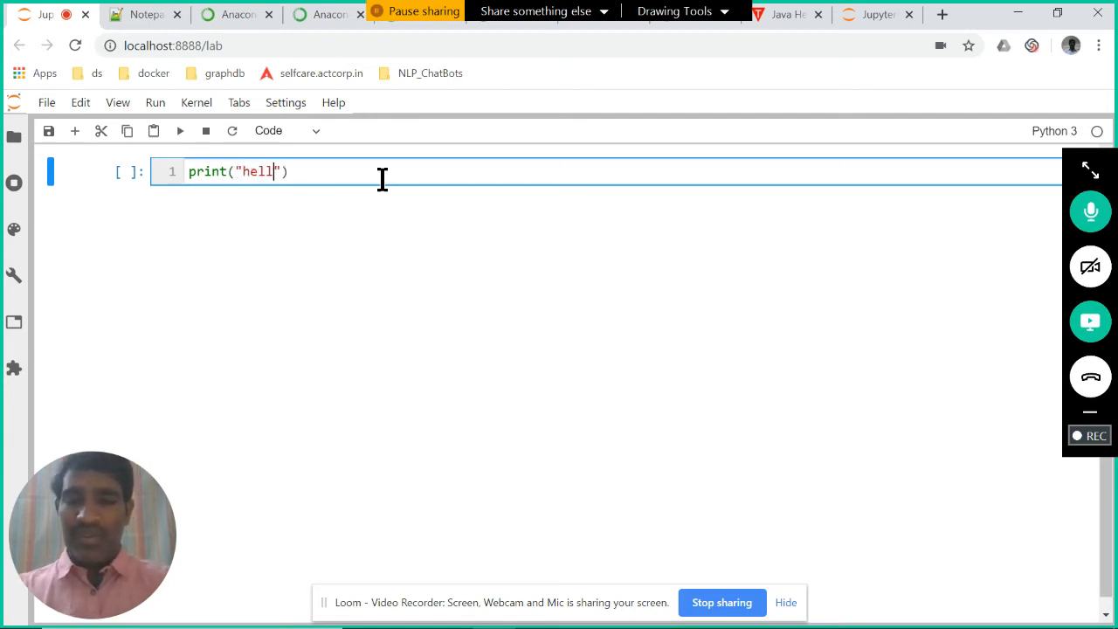
pyautogui.write('o World')
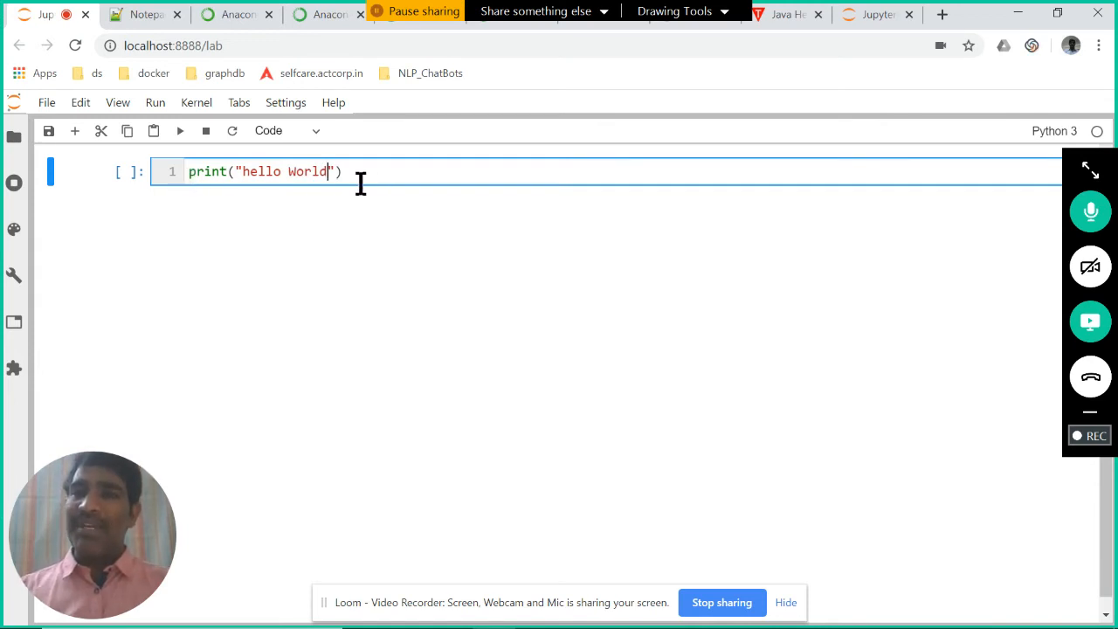
pyautogui.moveTo(180, 130)
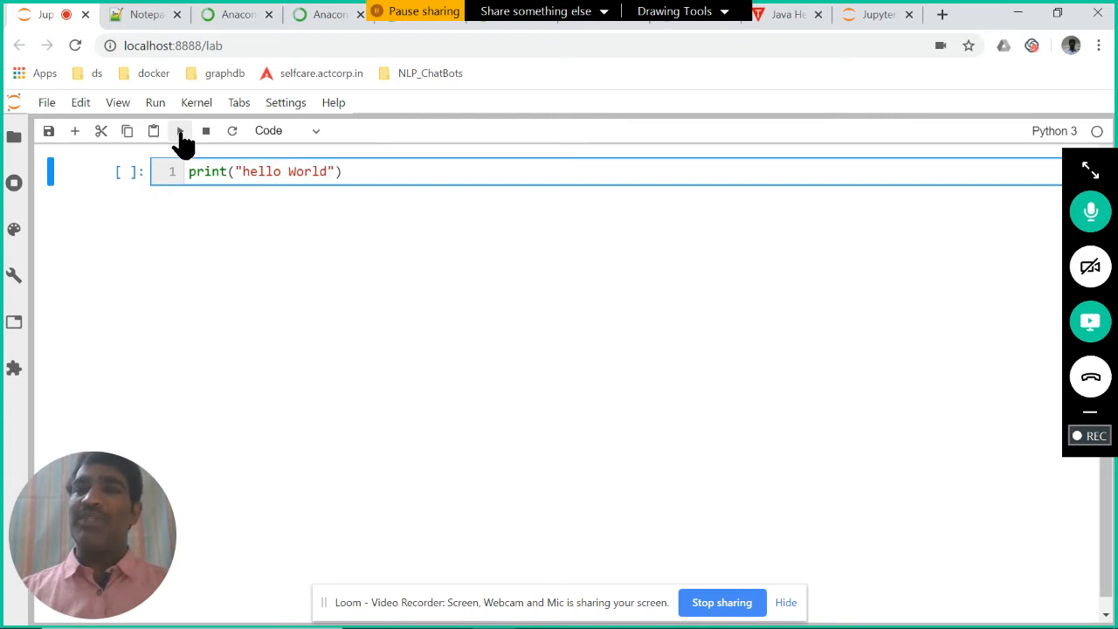
# Run the print cell to show hello World, then select the new empty cell.
pyautogui.click(180, 130)
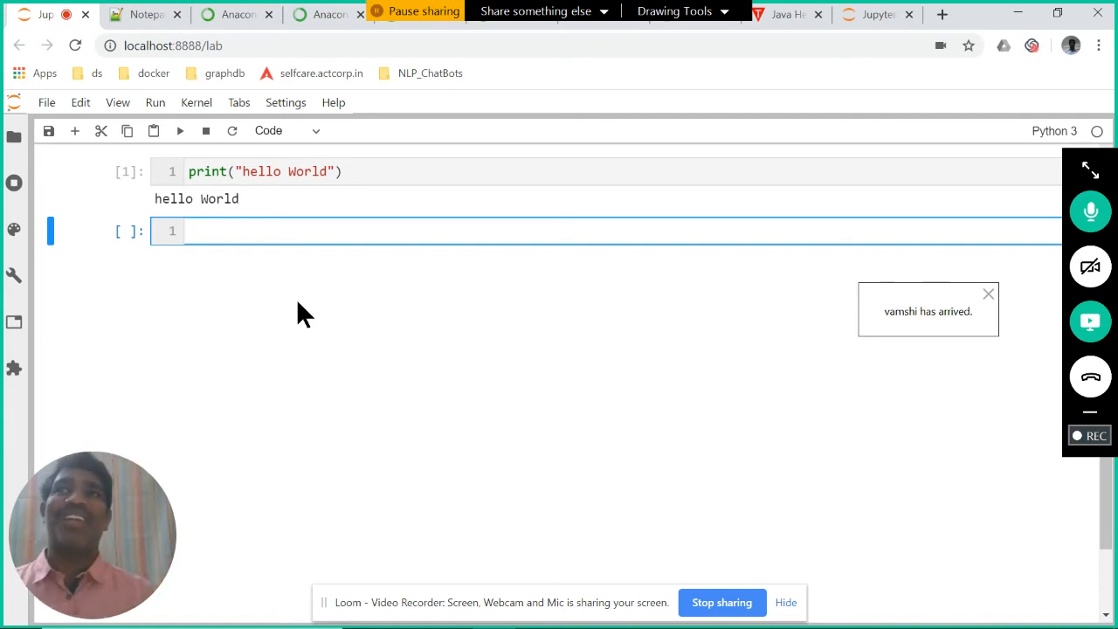
pyautogui.click(989, 294)
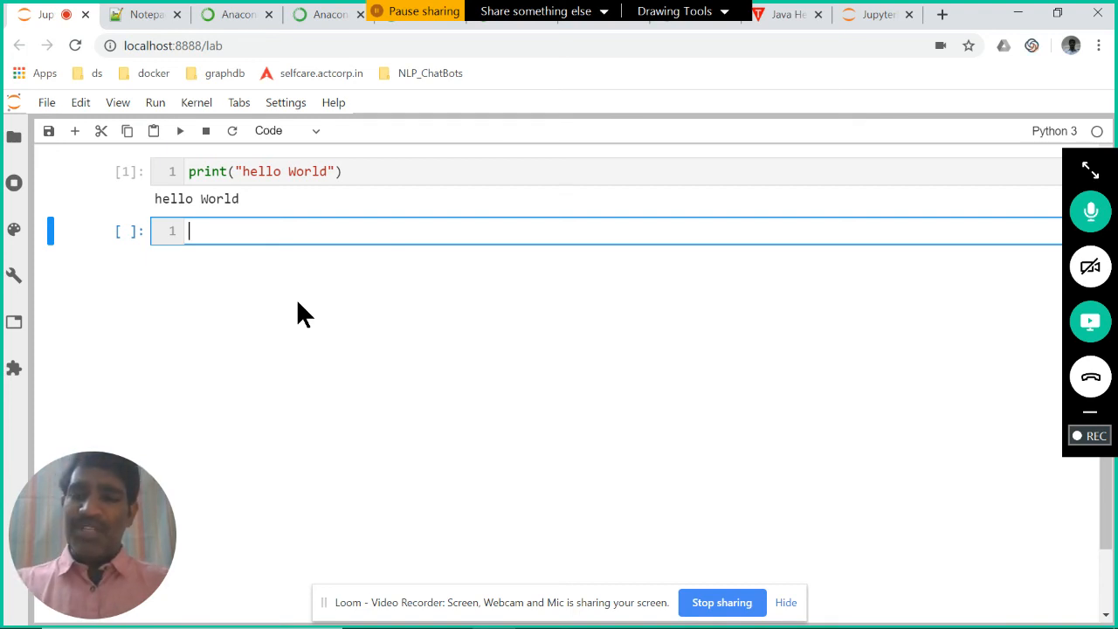
# Enter and run the comment '# It is our first class' in the new cell.
pyautogui.write('#')
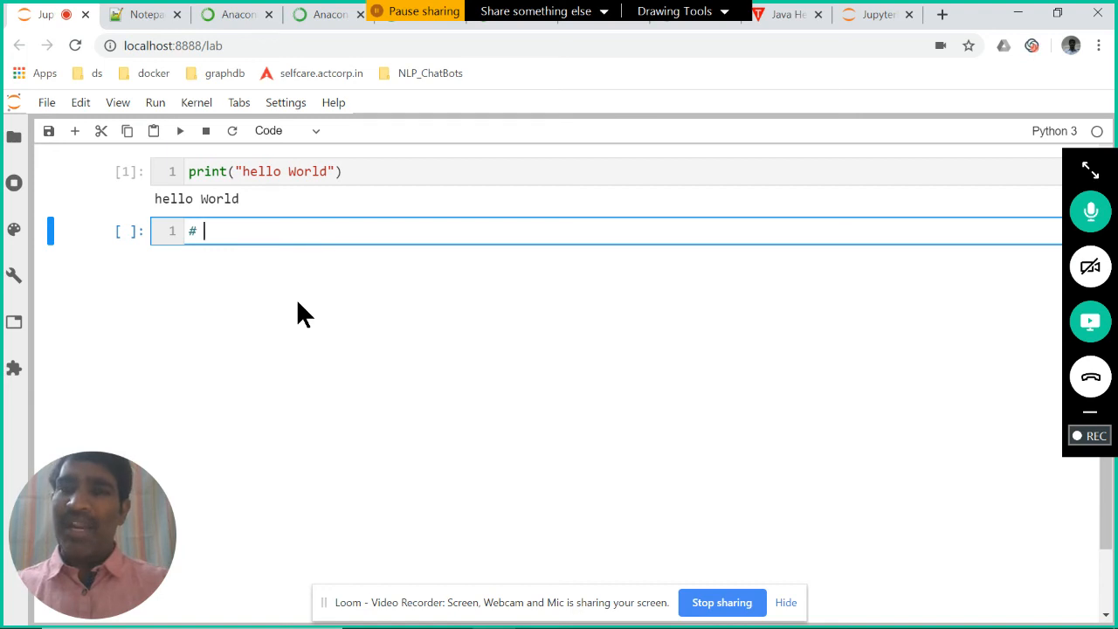
pyautogui.write('It is our fir')
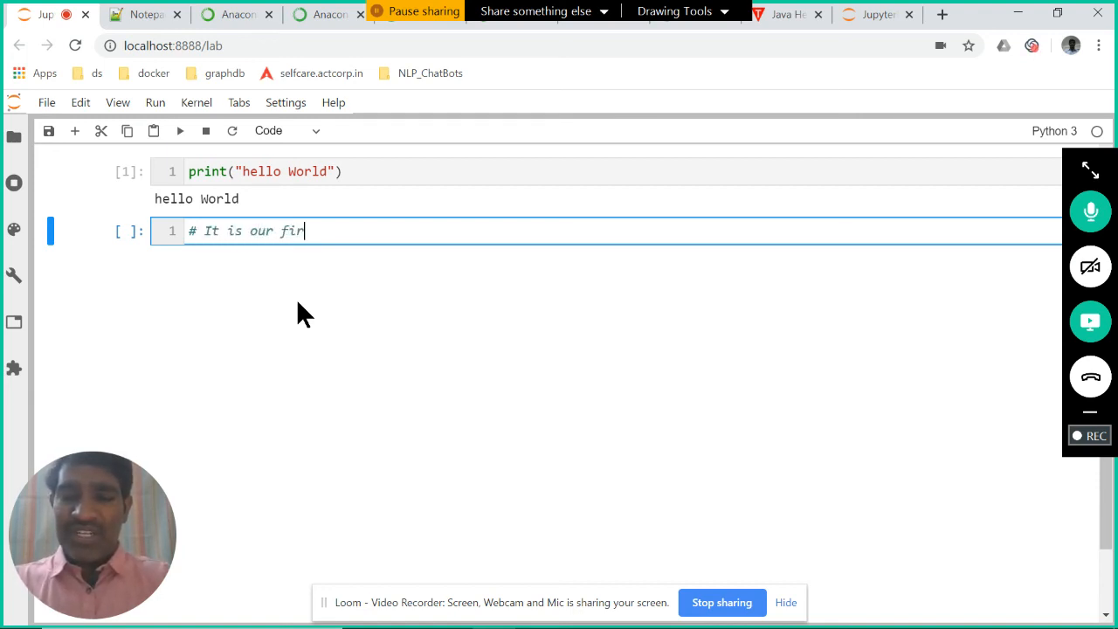
pyautogui.write('st class')
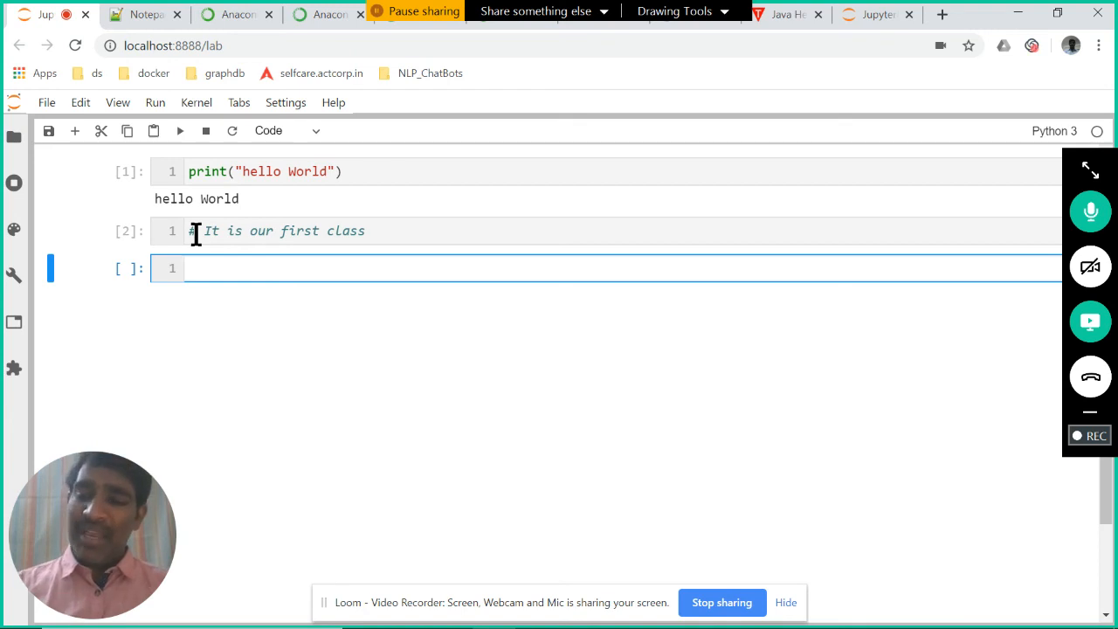
pyautogui.write('#')
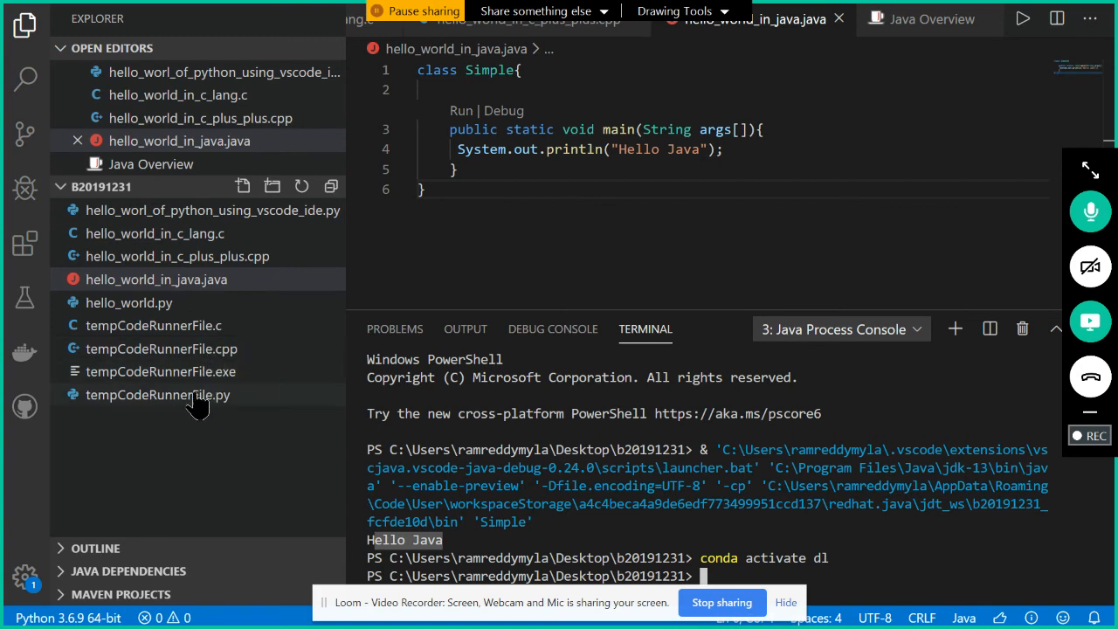
# In VS Code, open tempCodeRunnerFile.py, then hello_world.py, and add # before line 2.
pyautogui.click(157, 279)
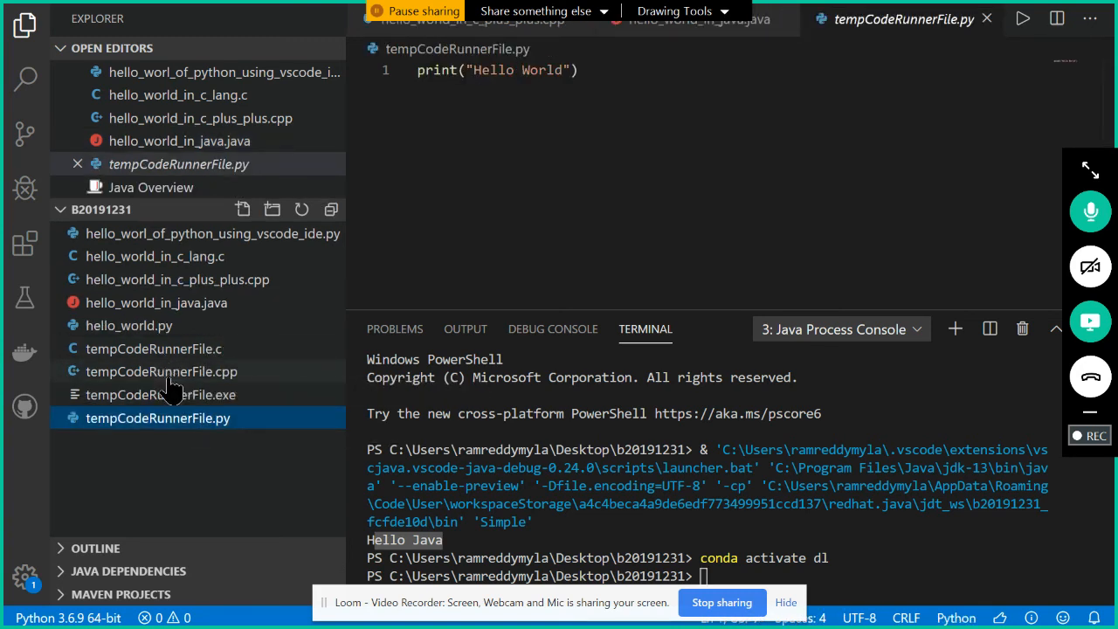
pyautogui.click(129, 325)
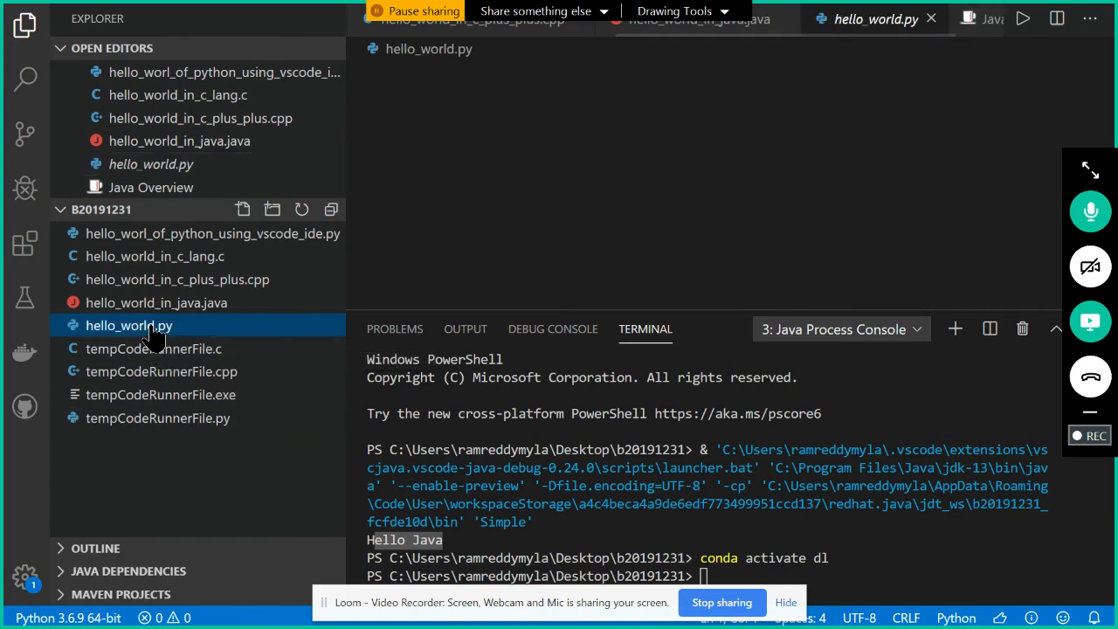
pyautogui.click(128, 324)
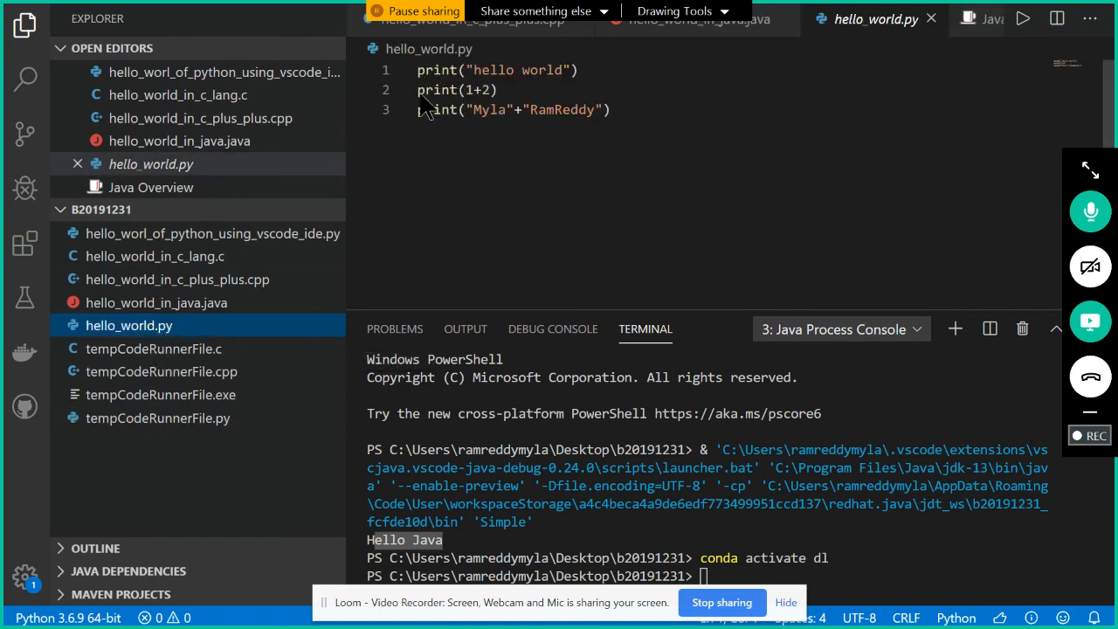
pyautogui.click(419, 89)
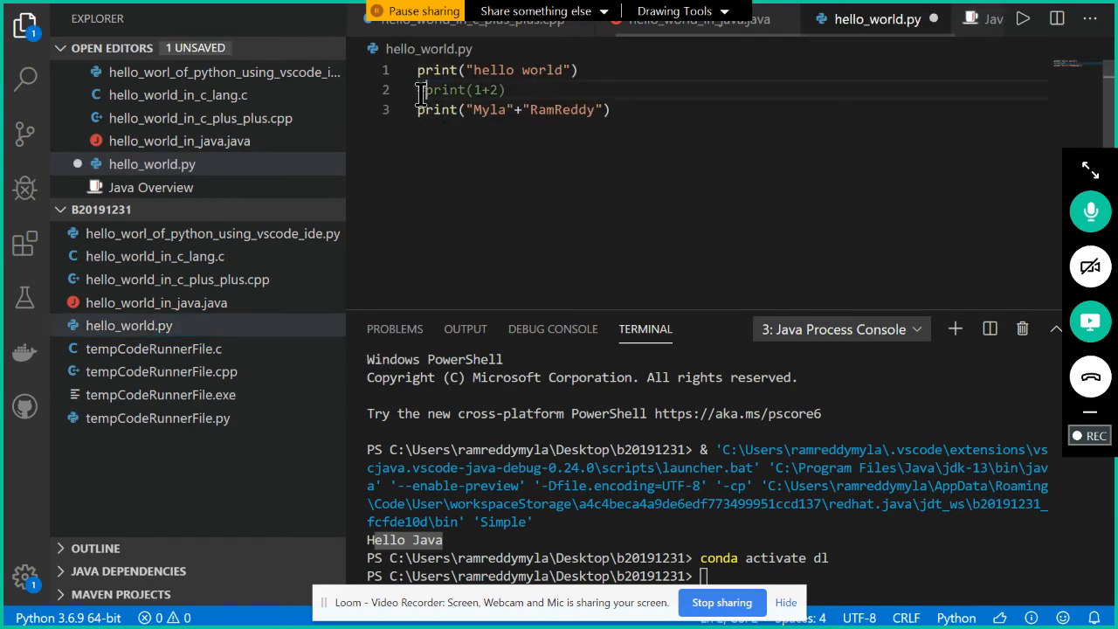
pyautogui.write('# It is our first class')
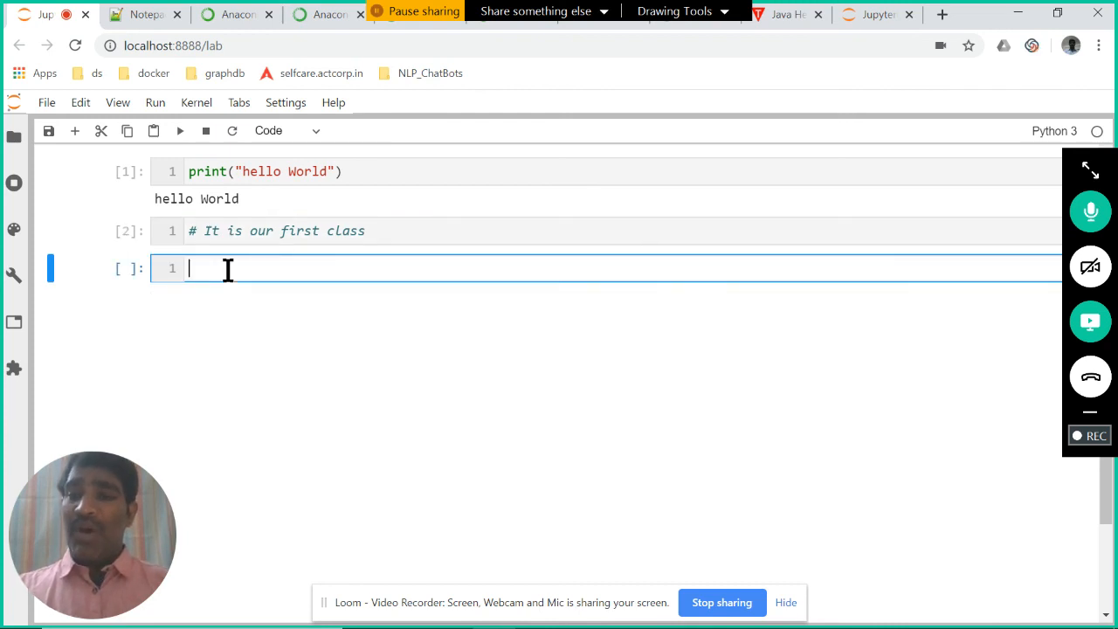
# Type the comment '# mark down language' into the empty third cell.
pyautogui.write('#')
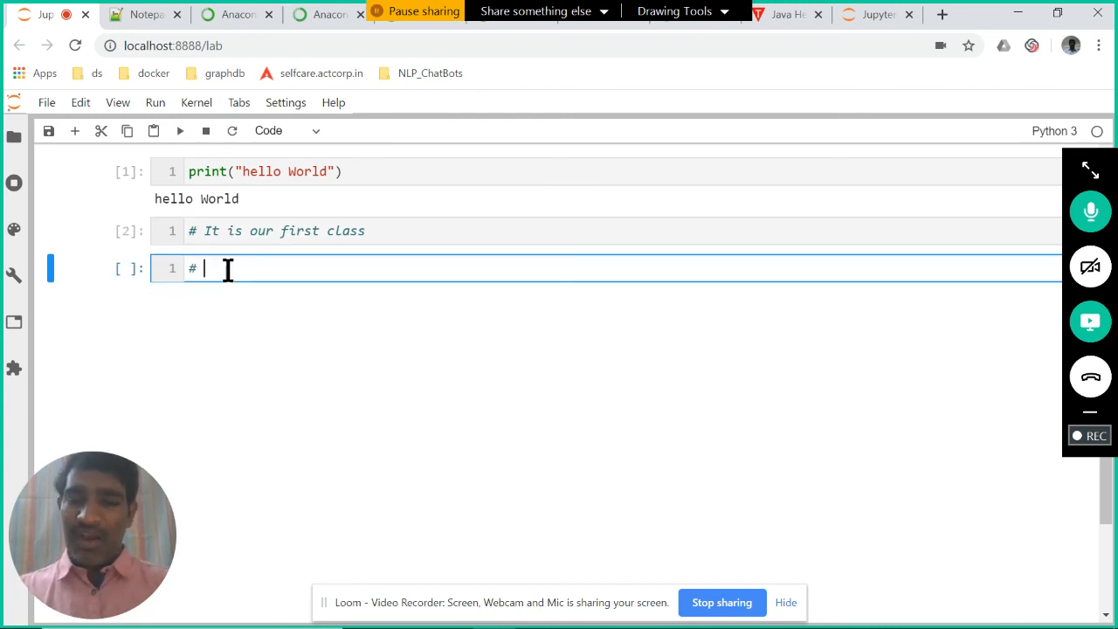
pyautogui.write('man d')
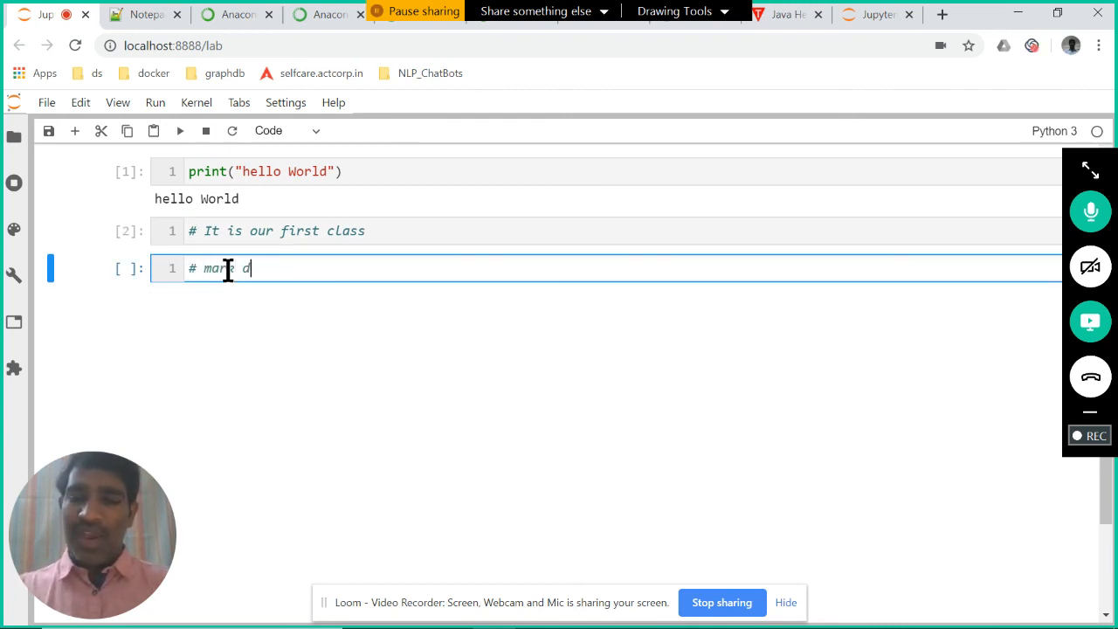
pyautogui.write('down Lan')
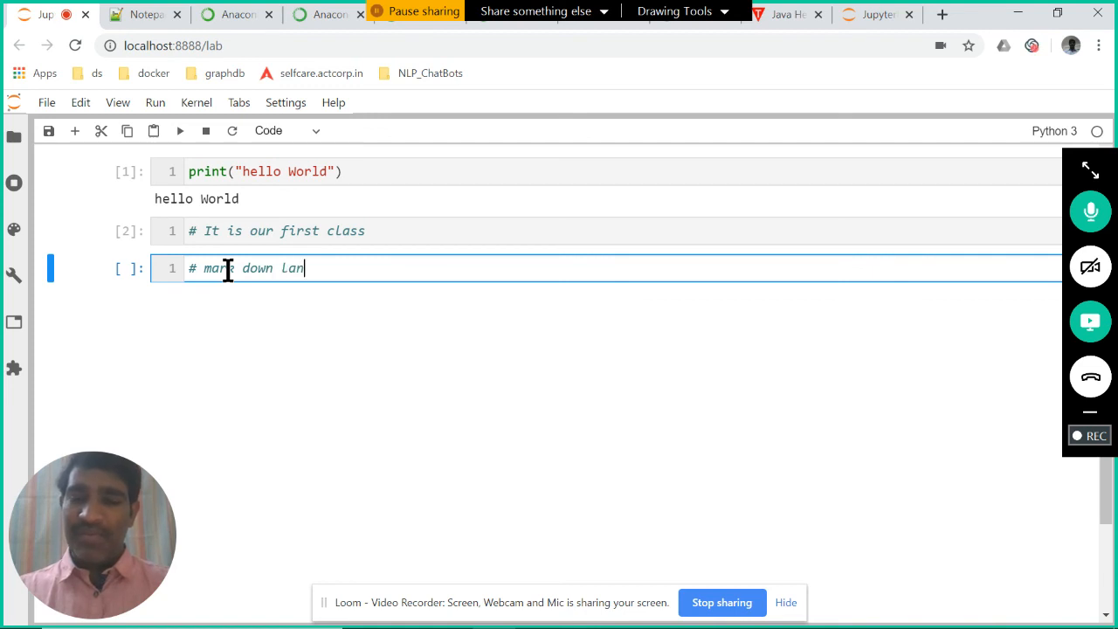
pyautogui.write('guage')
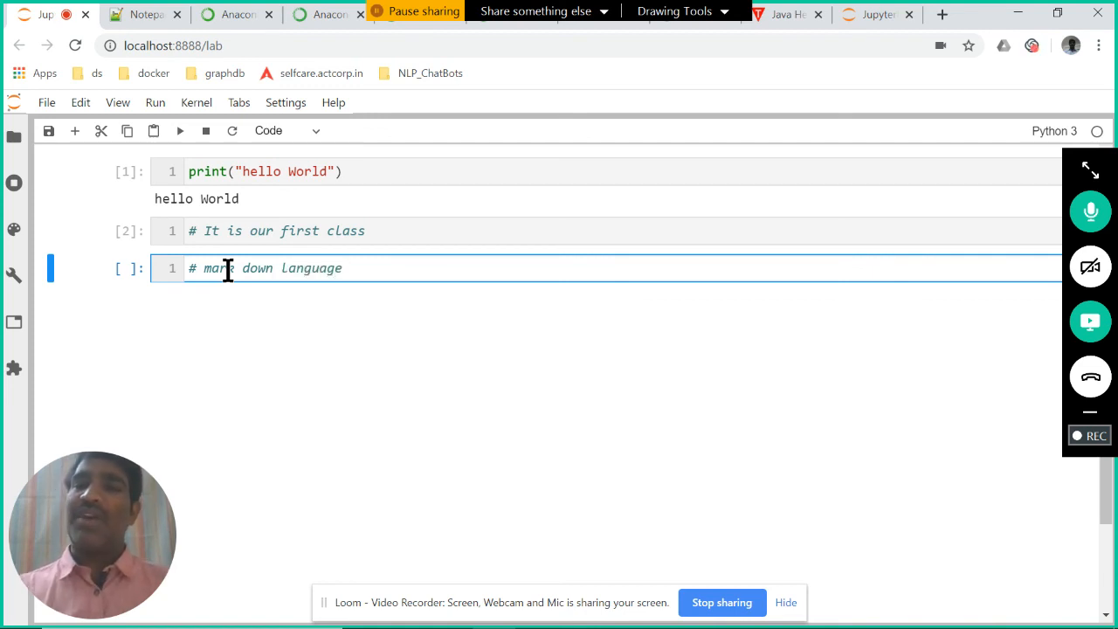